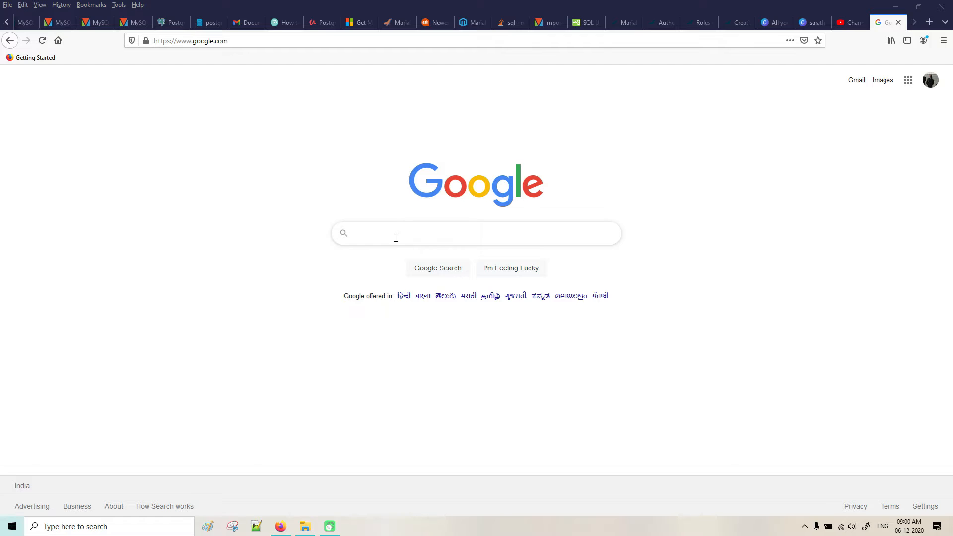
mouse_move(394, 237)
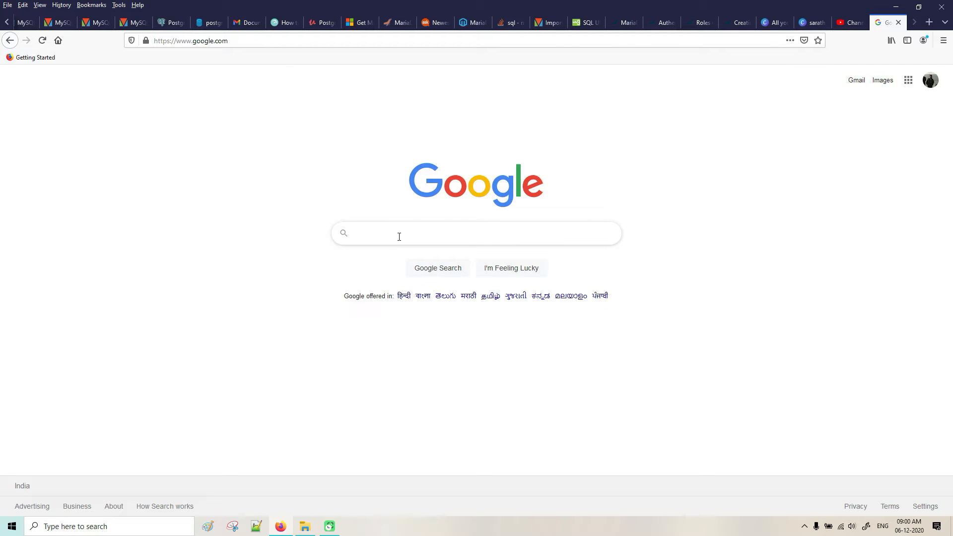
Step: Run a Google search for 'postgresql download for windows'
type("po")
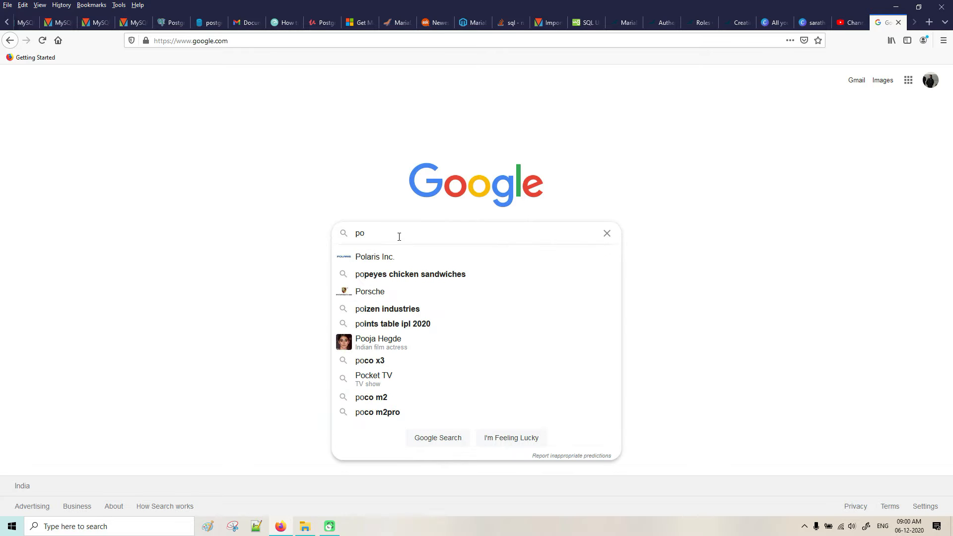
type("sg")
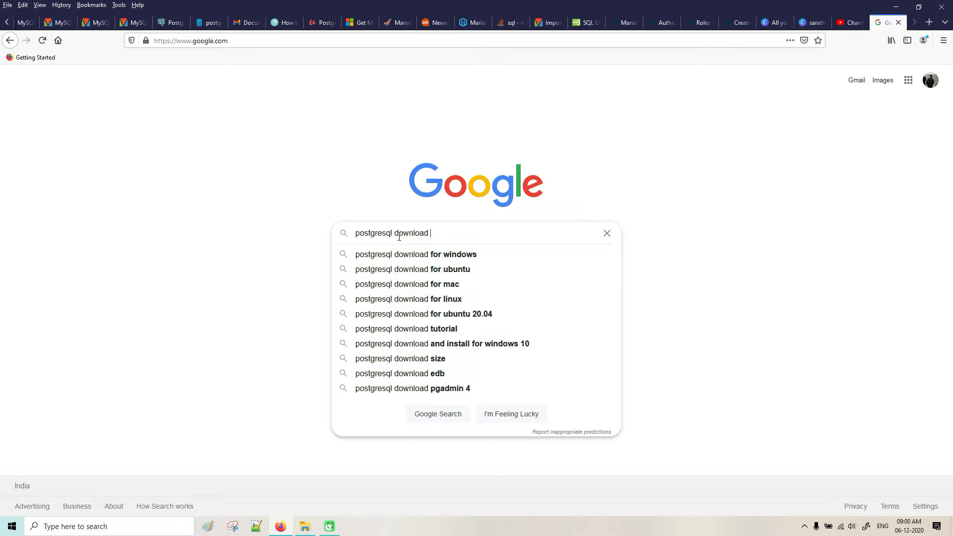
left_click(415, 254)
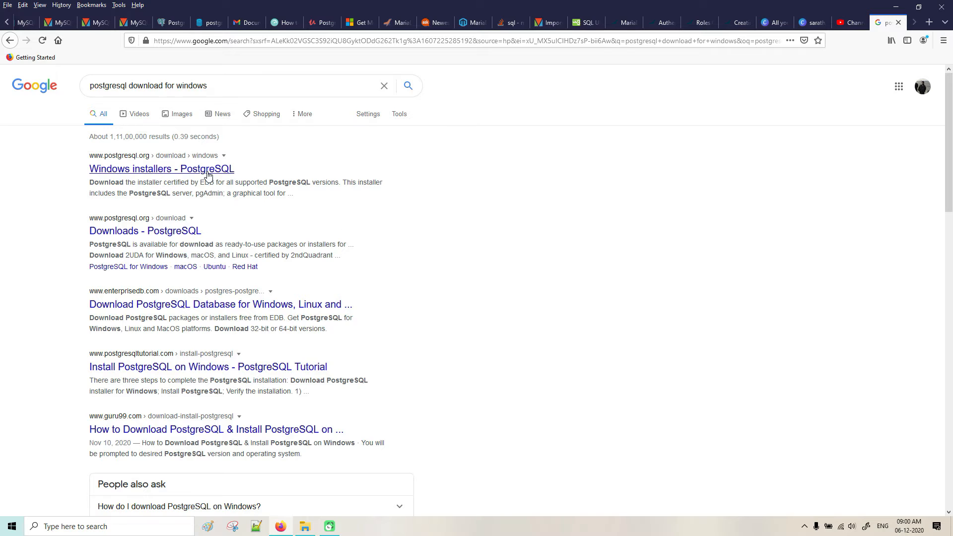
Step: Follow the Windows installers result to its 'Download the installer' link for EDB
left_click(160, 169)
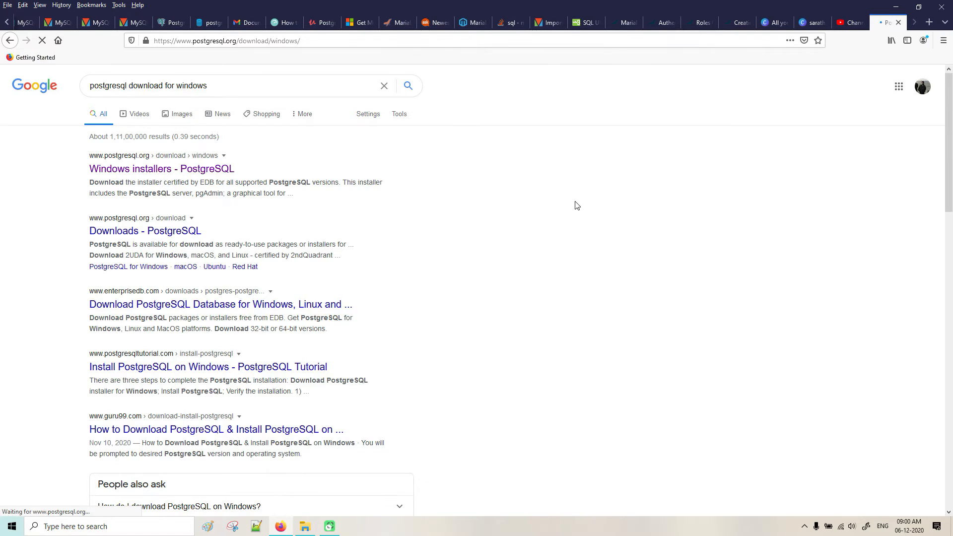
left_click(161, 168)
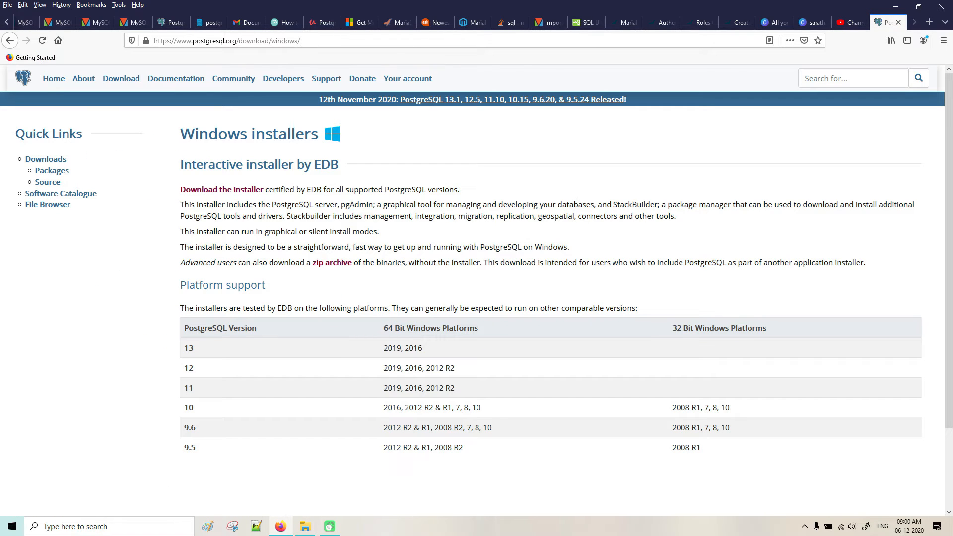
mouse_move(426, 242)
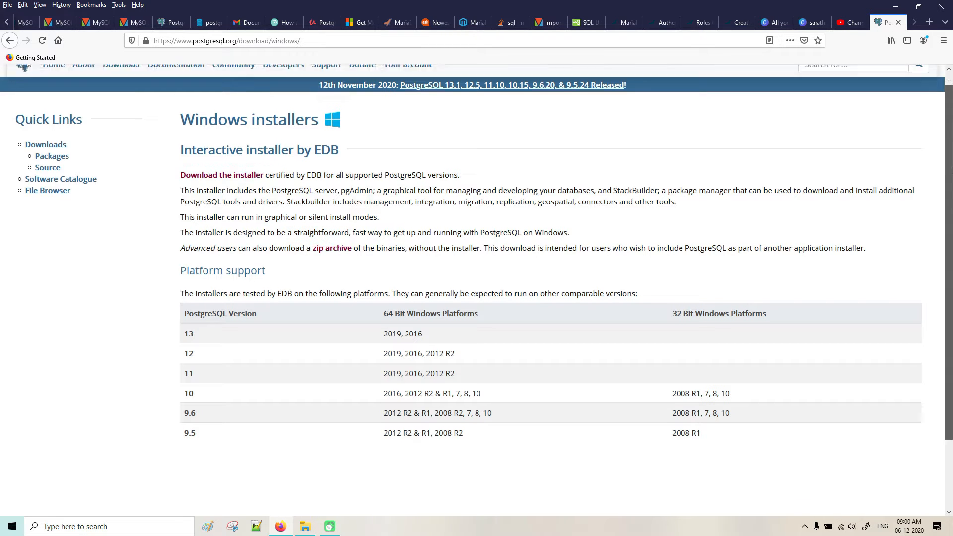
scroll("down", 3)
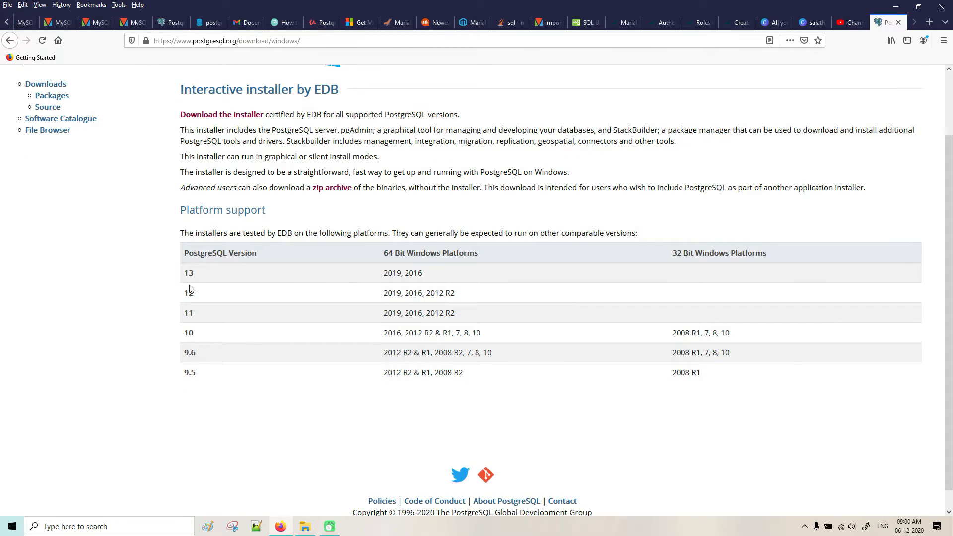
mouse_move(408, 314)
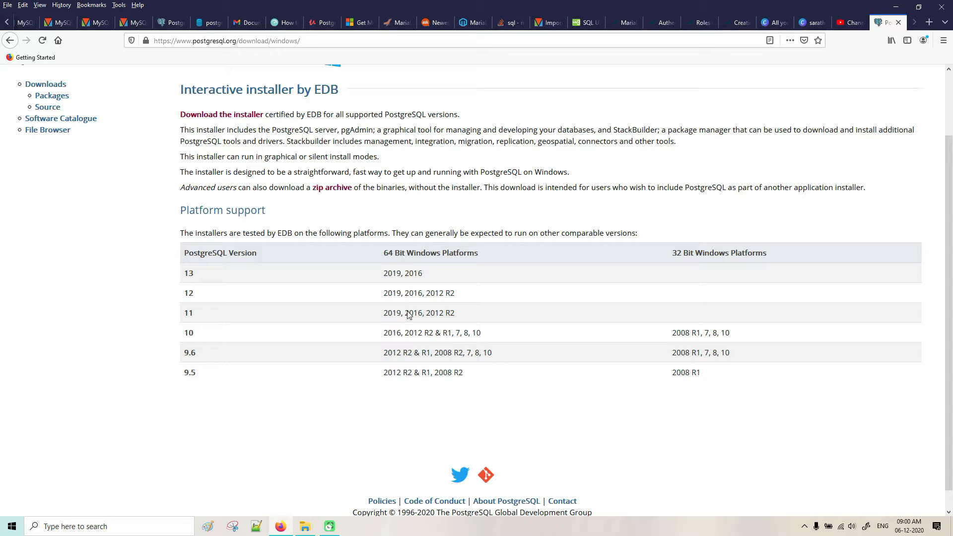
mouse_move(221, 114)
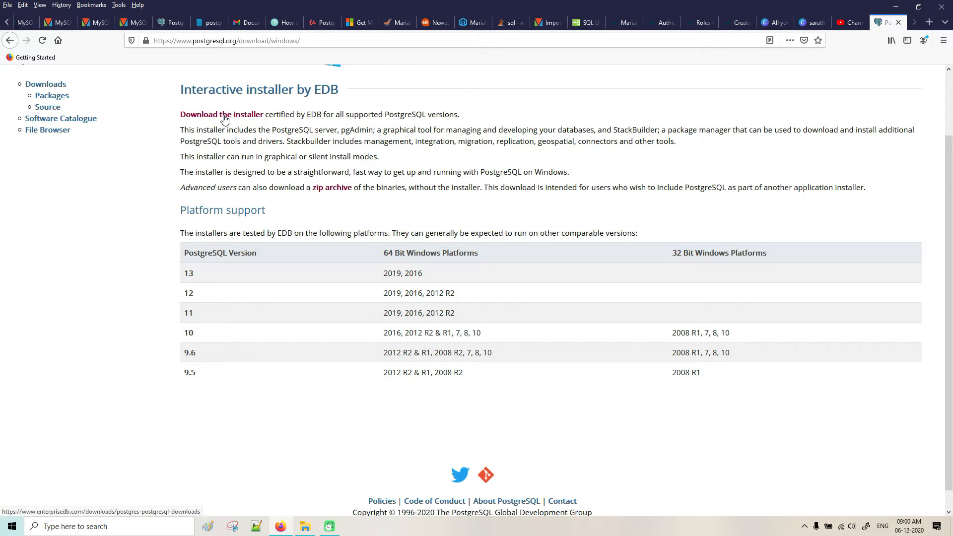
mouse_move(363, 117)
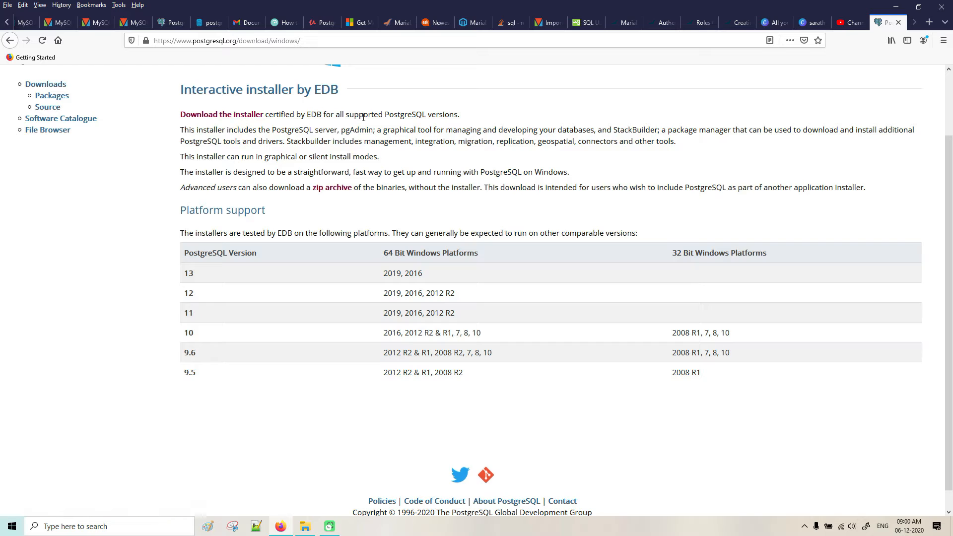
mouse_move(213, 118)
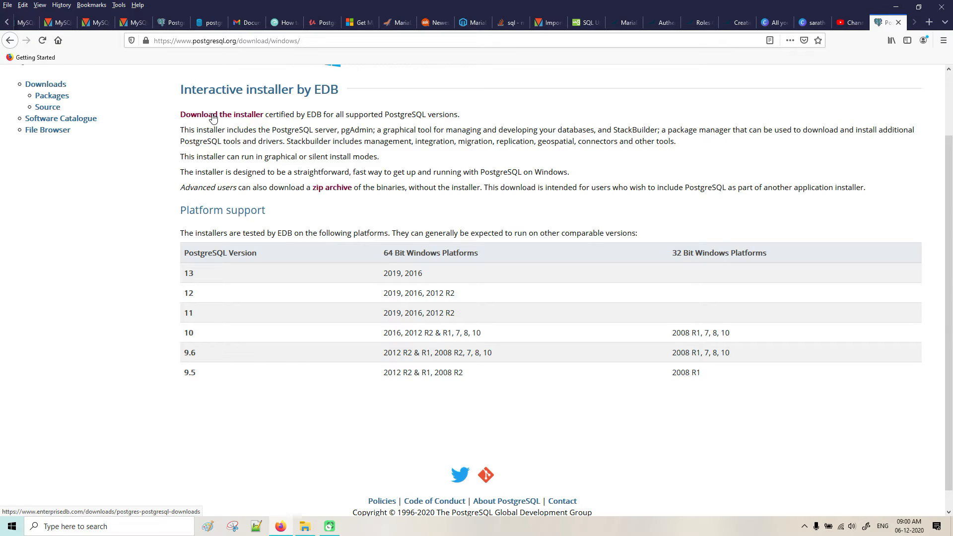
left_click(221, 114)
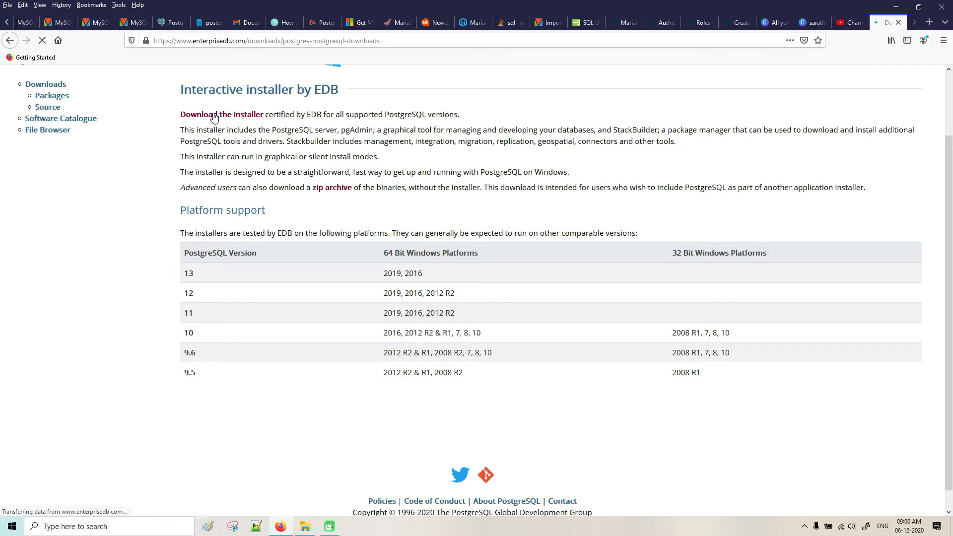
Step: Download the PostgreSQL 12.5 installer from the Windows x86-64 column
left_click(221, 114)
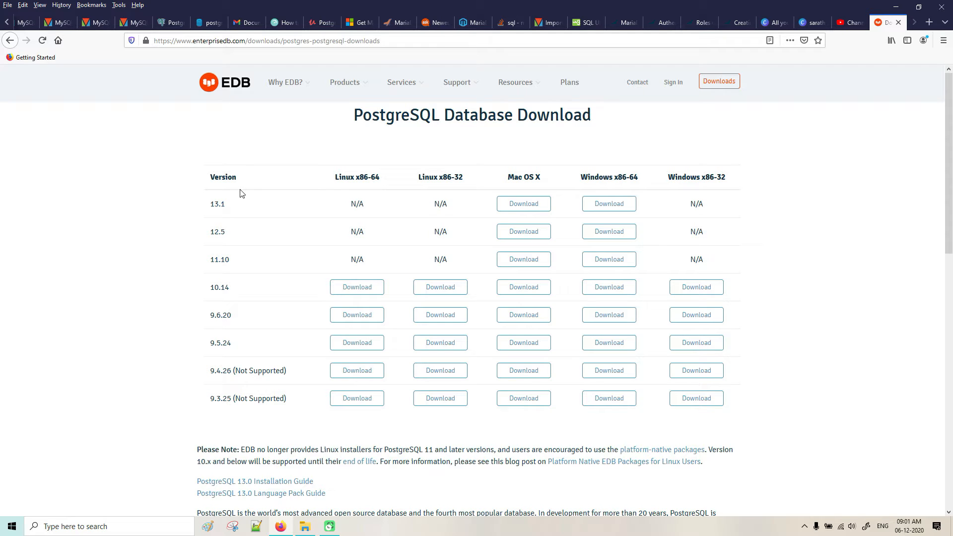
mouse_move(609, 231)
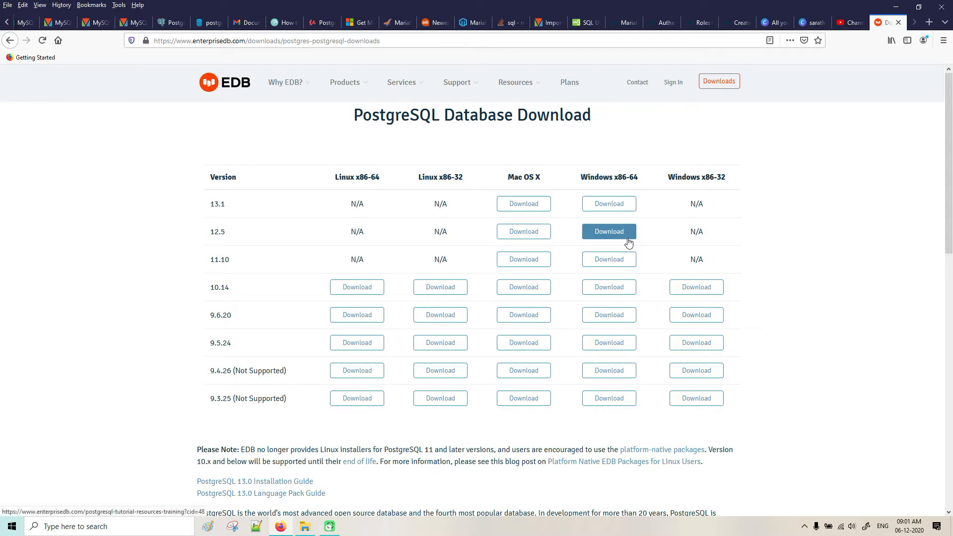
left_click(607, 232)
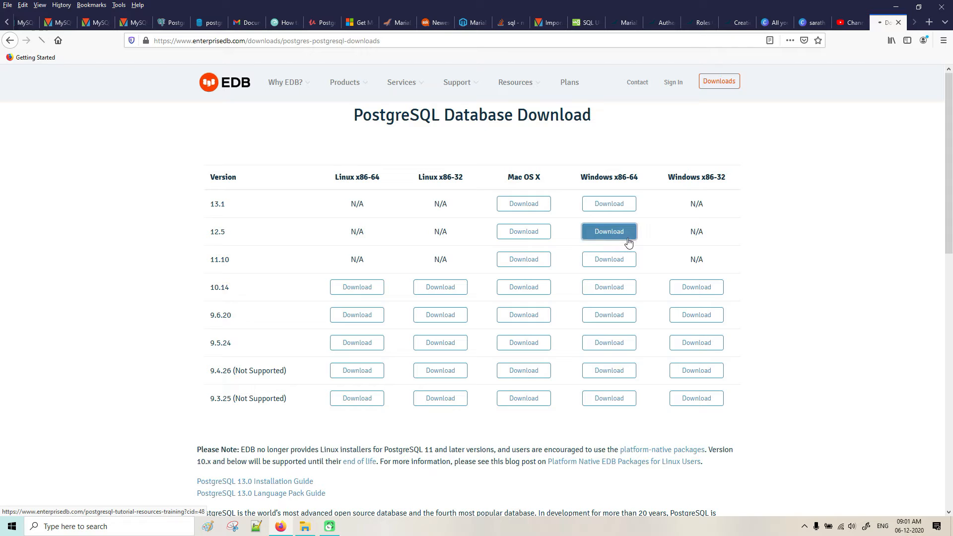
left_click(608, 231)
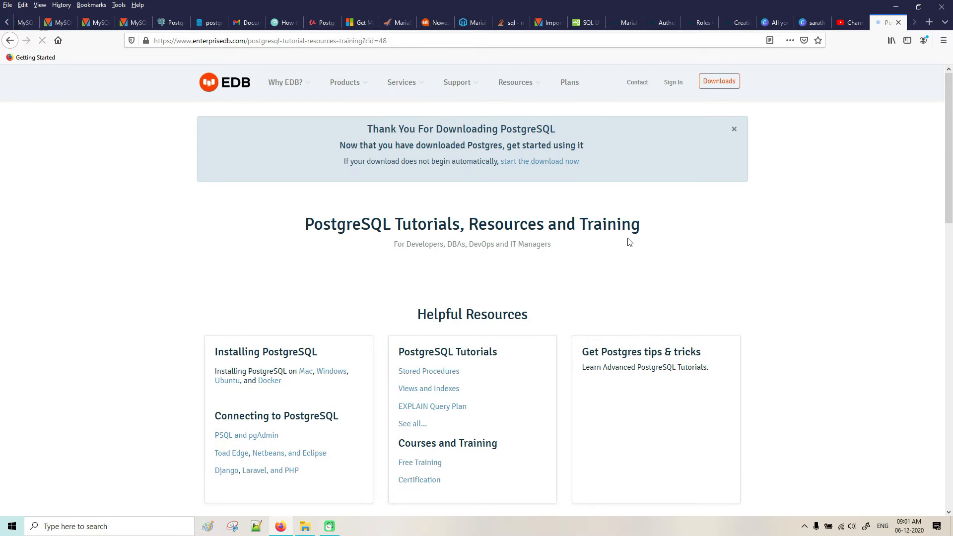
Step: Confirm saving the PostgreSQL 12.5 installer file
left_click(538, 161)
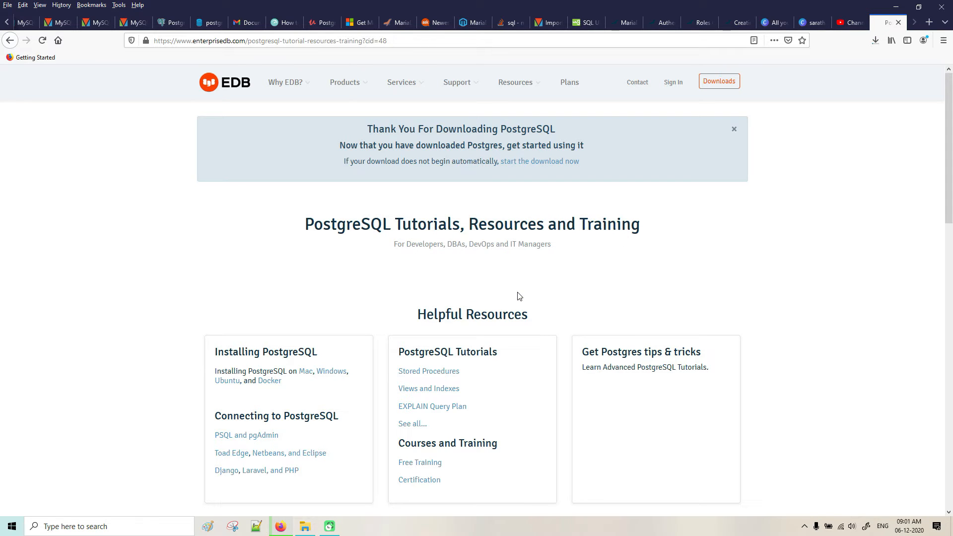
mouse_move(886, 442)
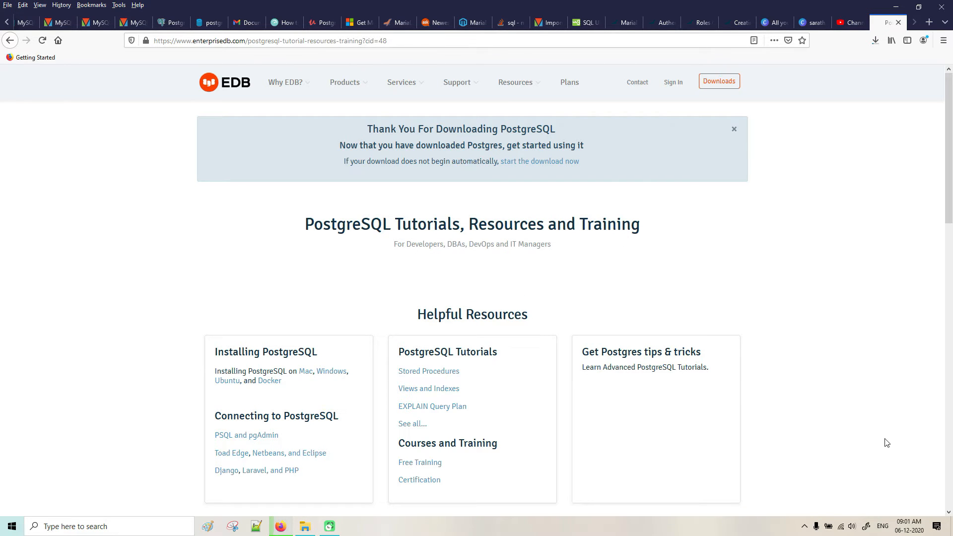
mouse_move(897, 510)
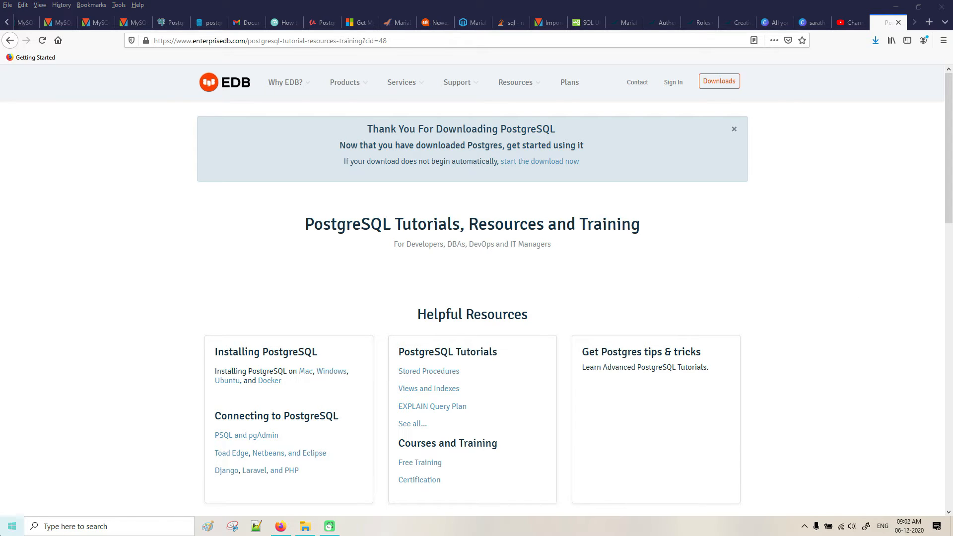
mouse_move(875, 40)
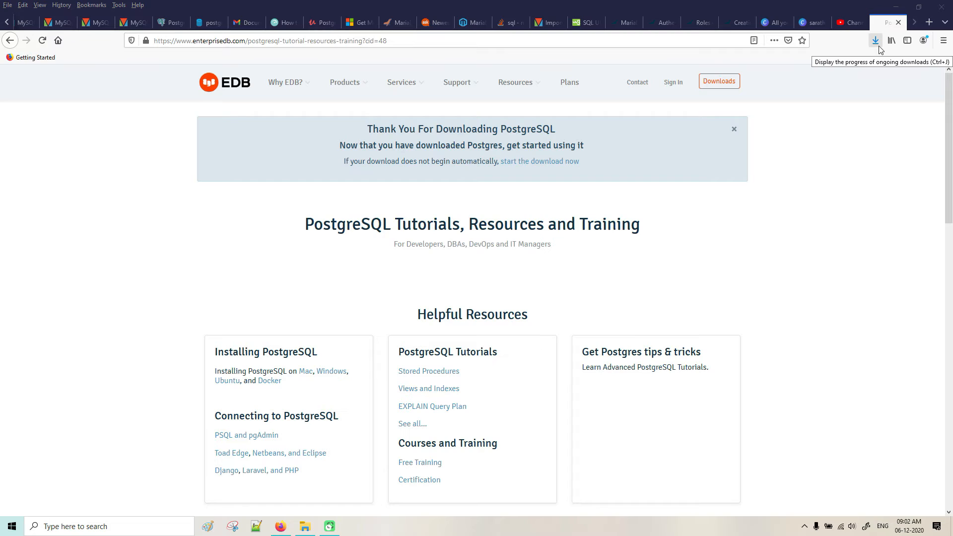
mouse_move(902, 454)
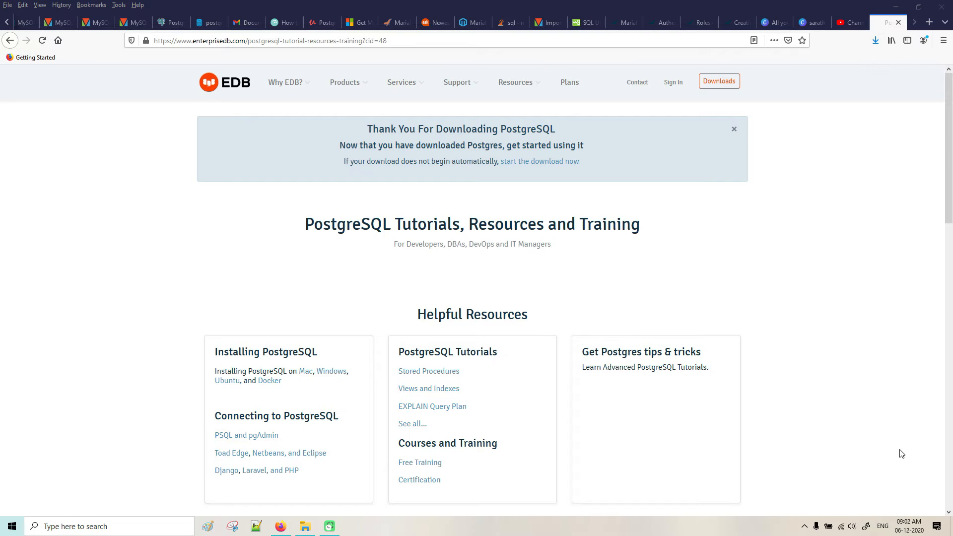
mouse_move(899, 432)
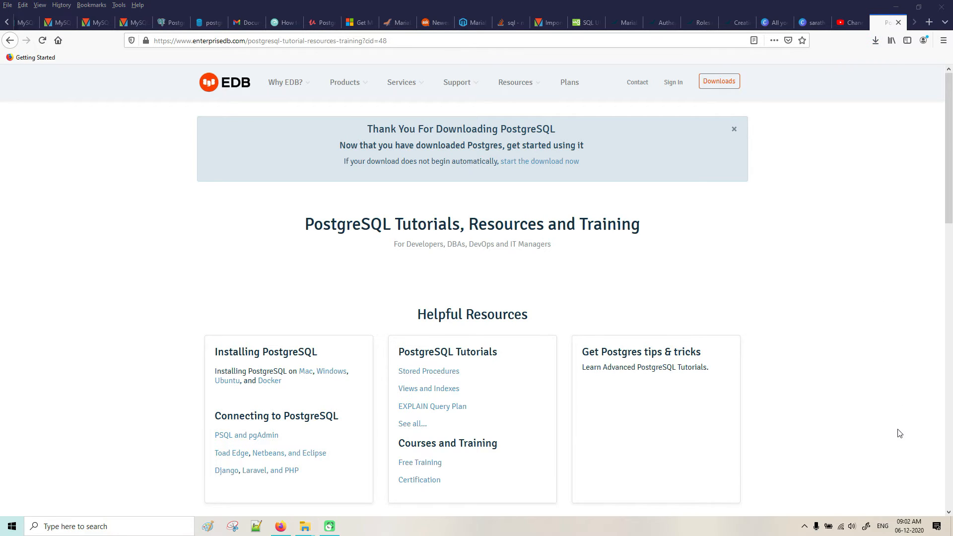
mouse_move(827, 79)
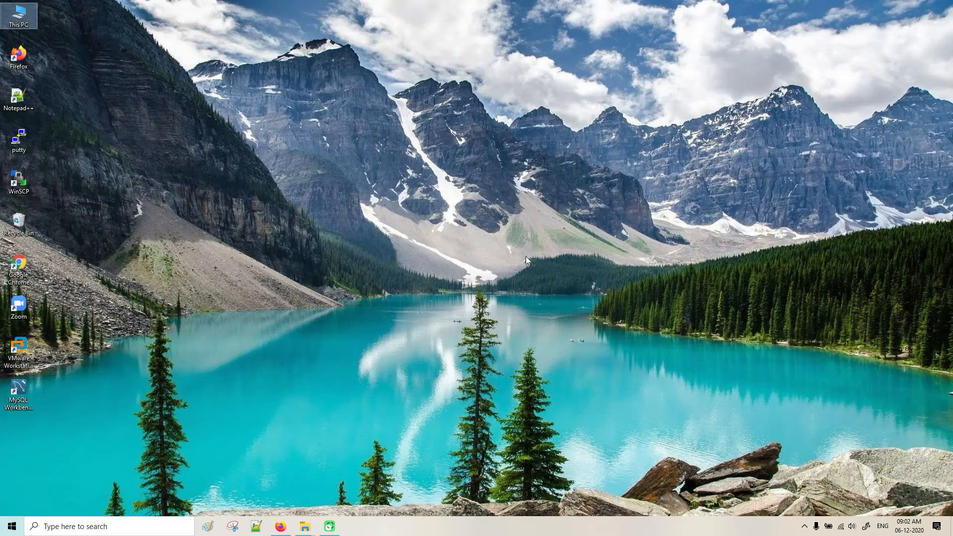
mouse_move(935, 510)
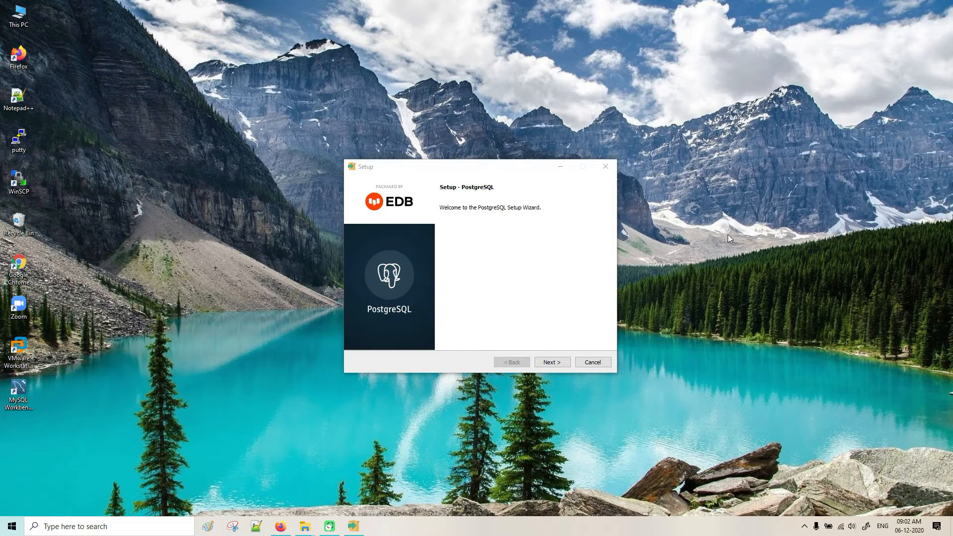
Step: Move past the welcome page to the default C:\Program Files\PostgreSQL\12 directory
left_click(551, 361)
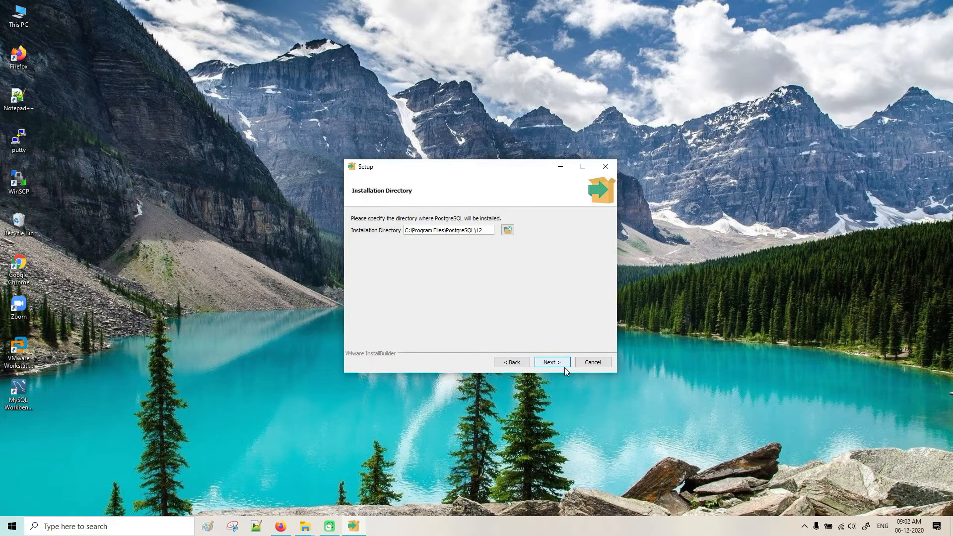
mouse_move(507, 277)
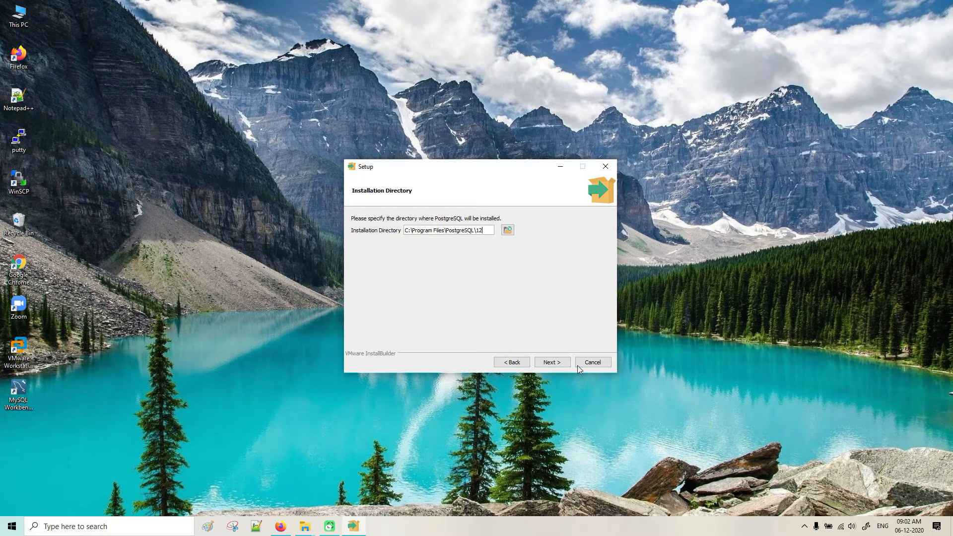
mouse_move(546, 305)
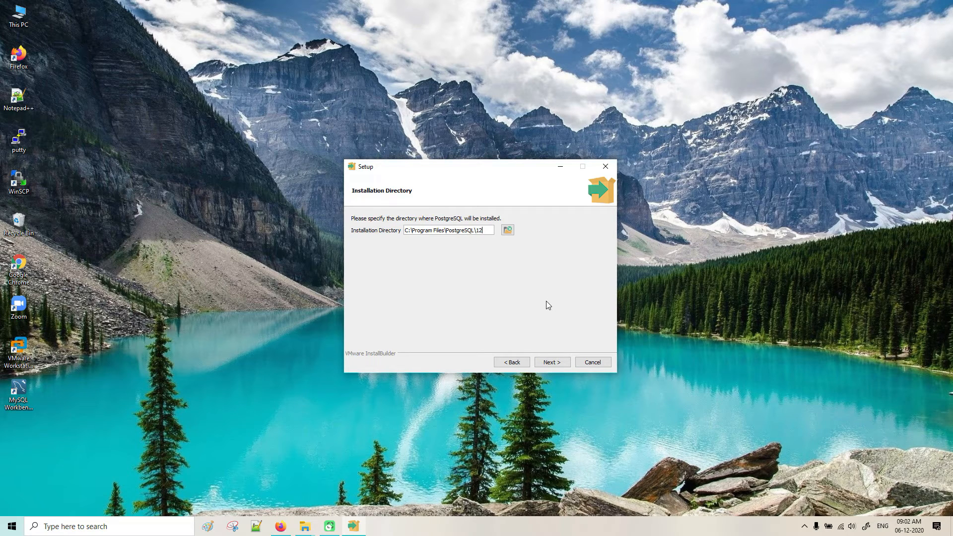
mouse_move(545, 320)
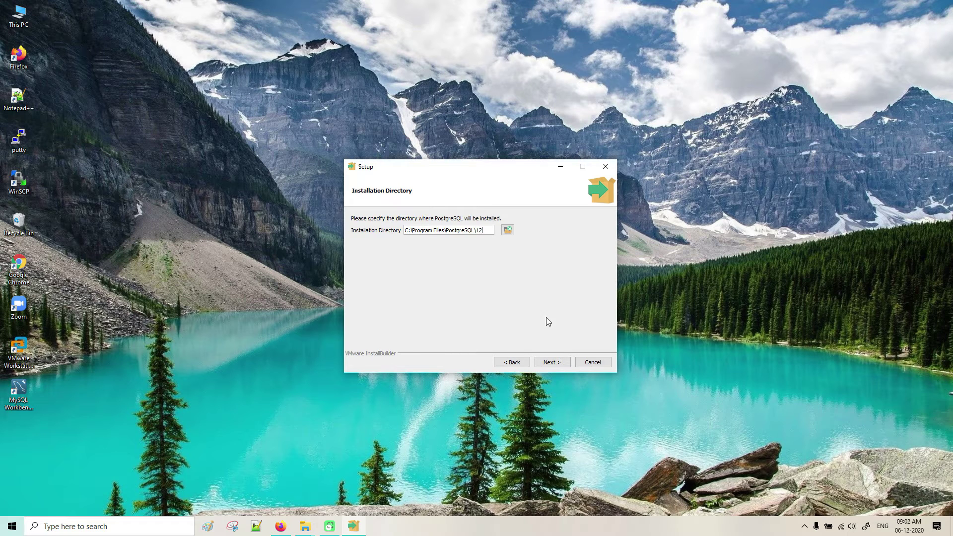
Step: Accept the install directory and view the Stack Builder component description
left_click(551, 361)
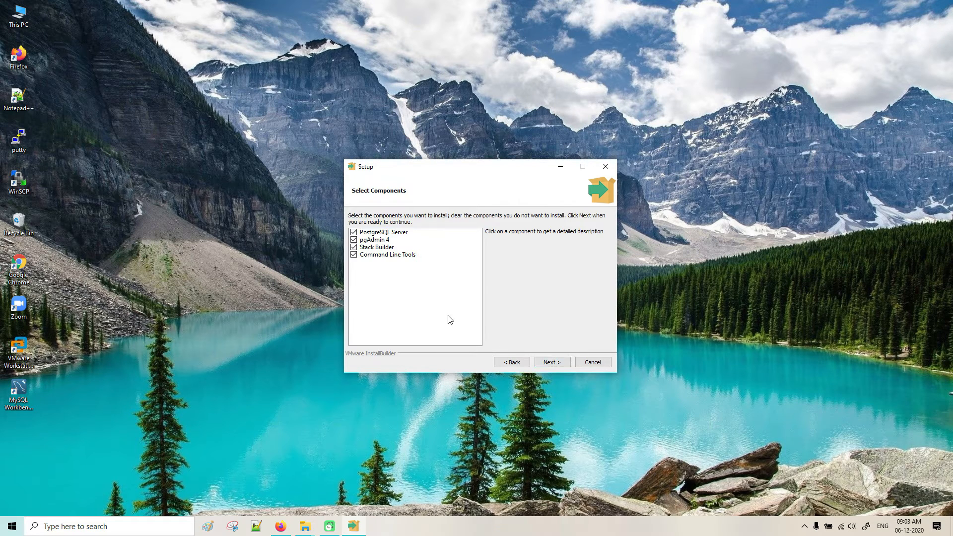
mouse_move(453, 272)
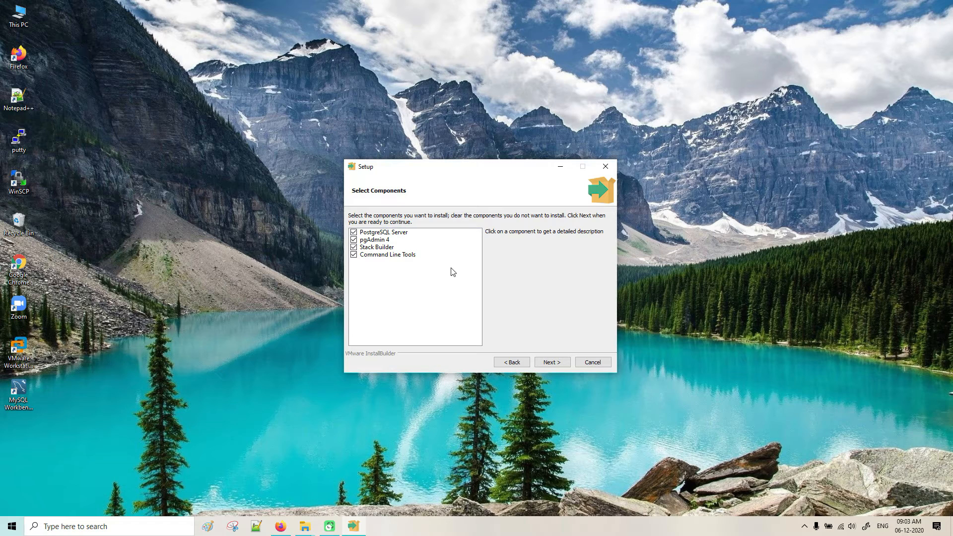
mouse_move(408, 239)
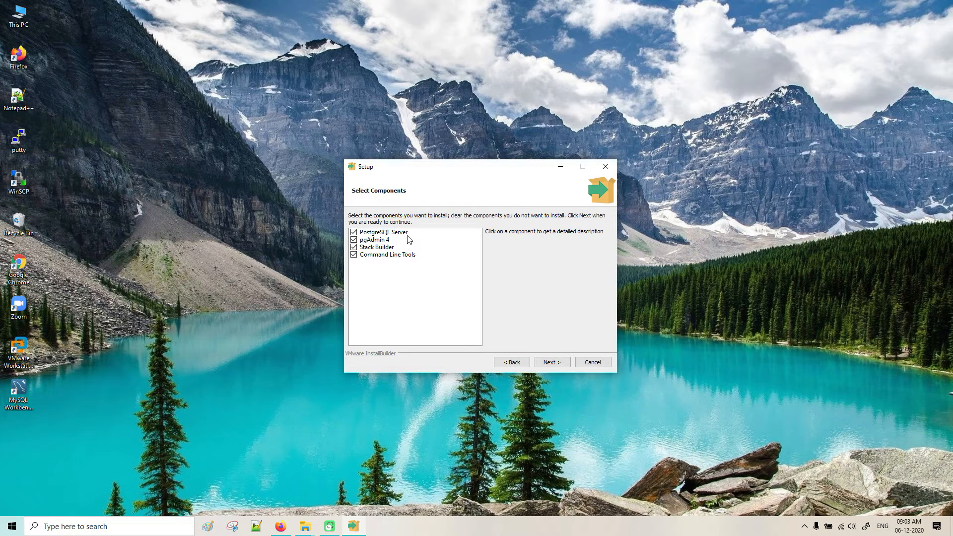
mouse_move(382, 247)
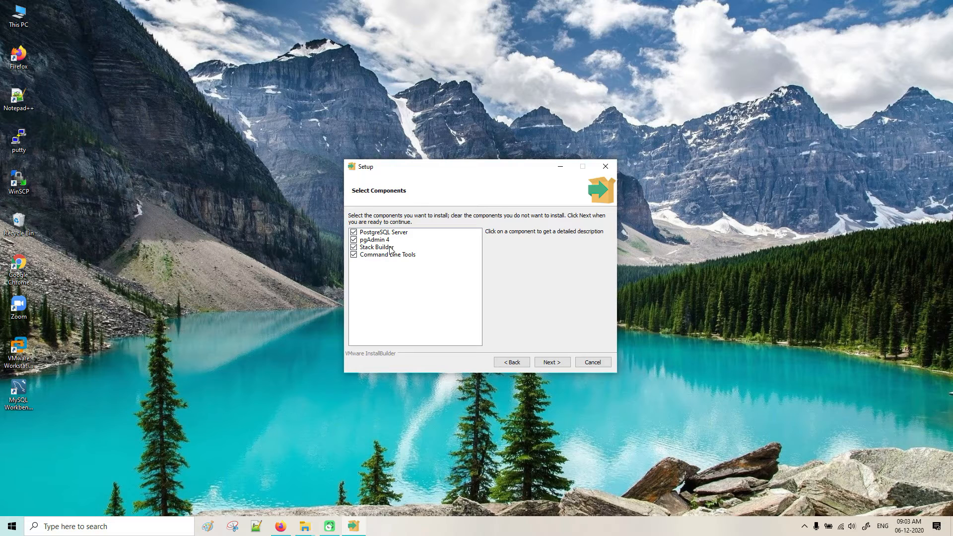
mouse_move(396, 264)
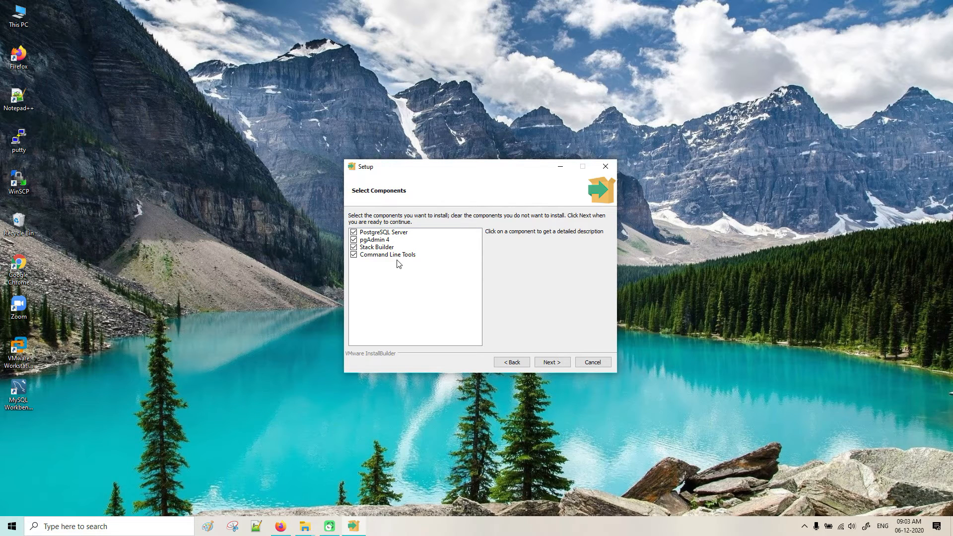
mouse_move(384, 251)
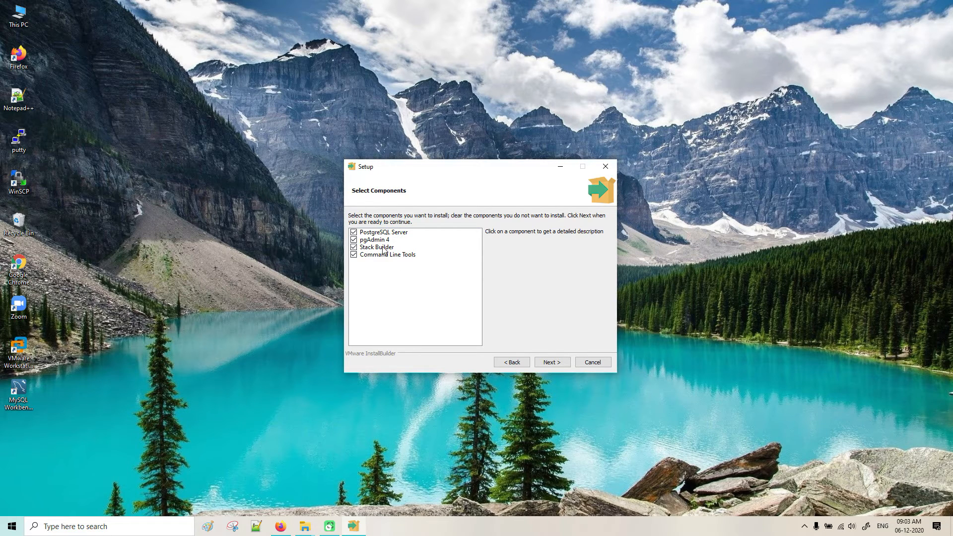
left_click(377, 247)
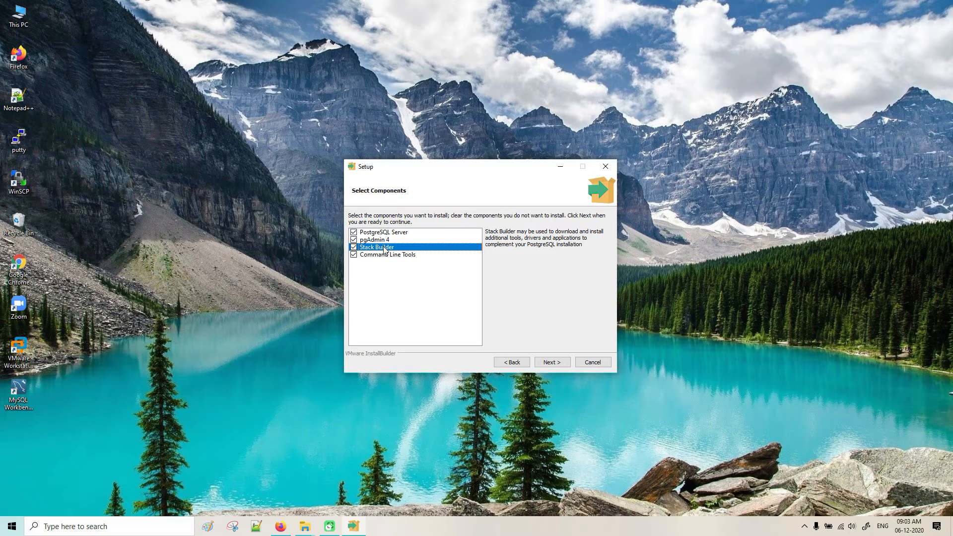
mouse_move(552, 249)
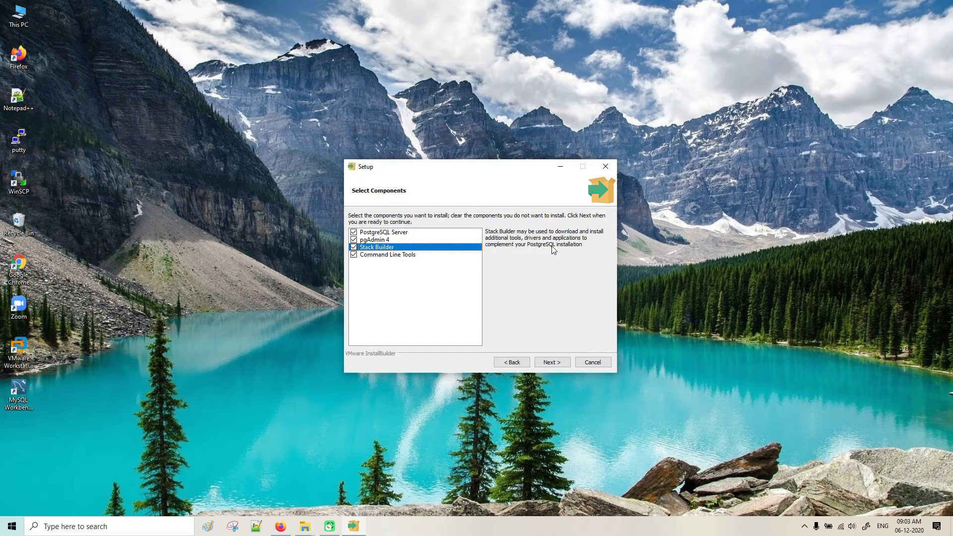
mouse_move(561, 243)
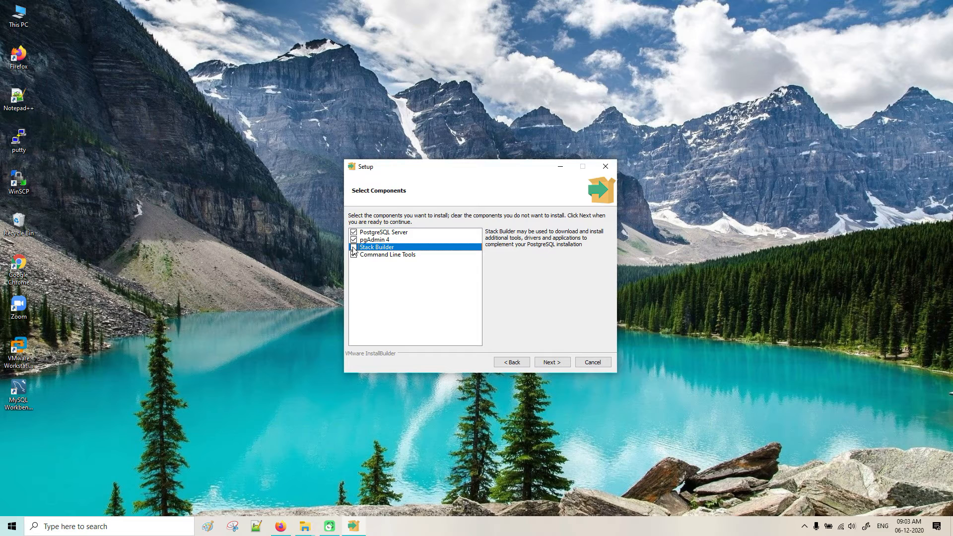
Step: Copy the default data path C:\Program Files\PostgreSQL\12\data into a new Notepad note
left_click(550, 361)
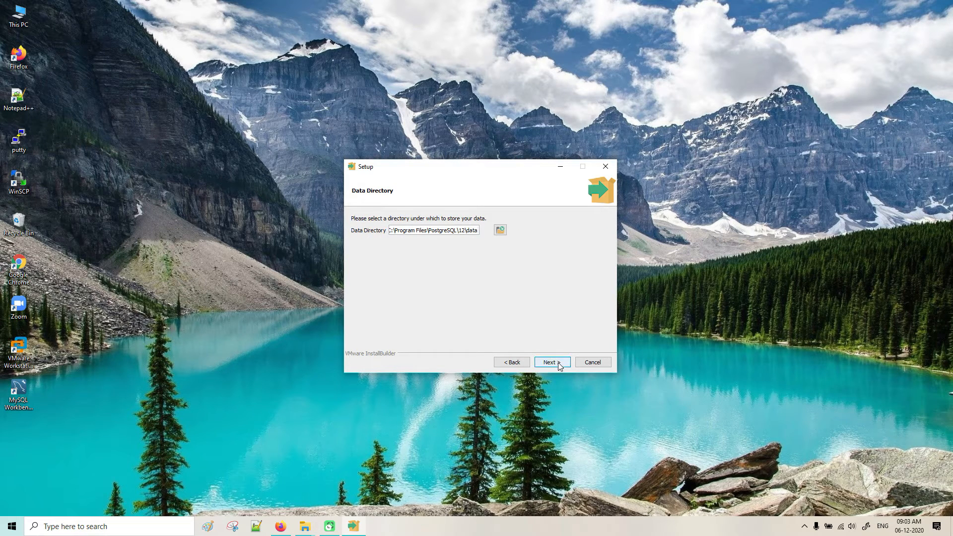
triple_click(433, 230)
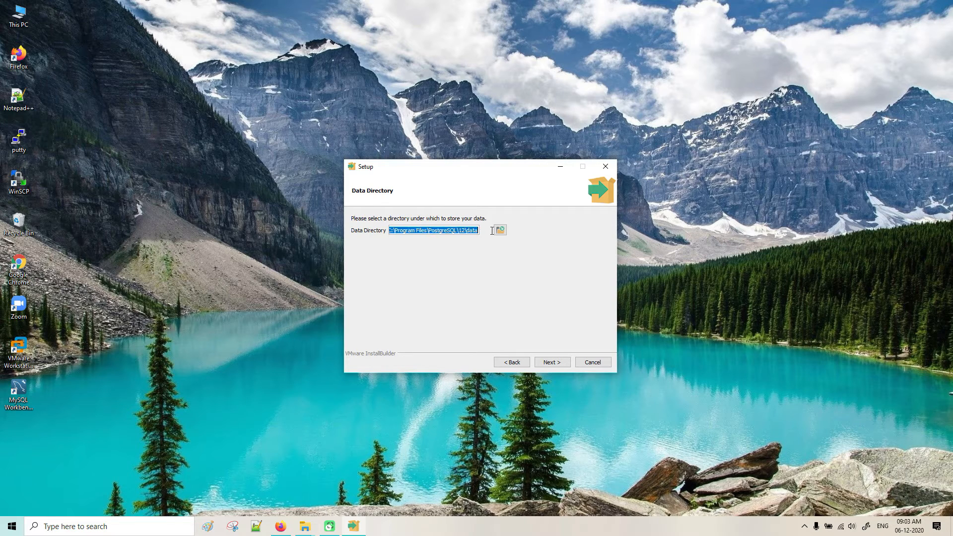
mouse_move(483, 312)
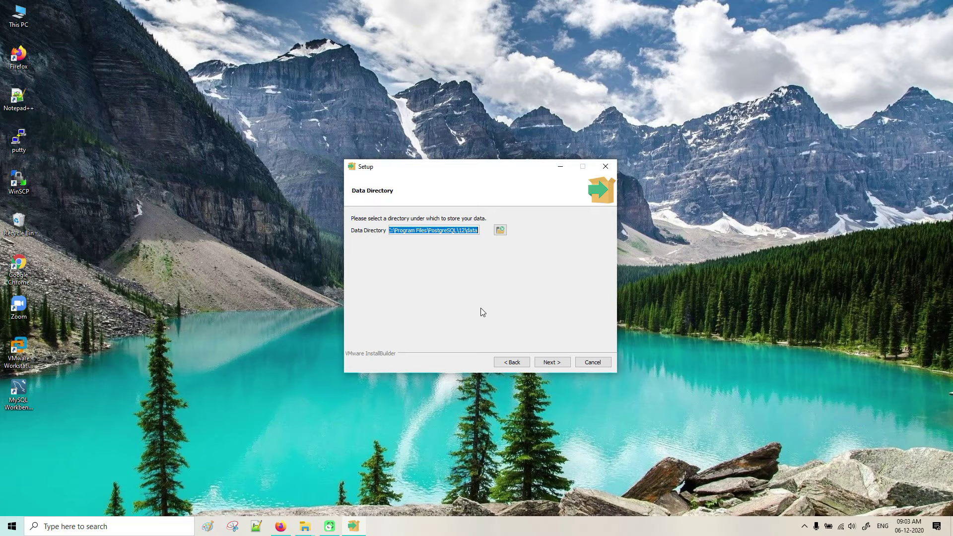
key("Win+r")
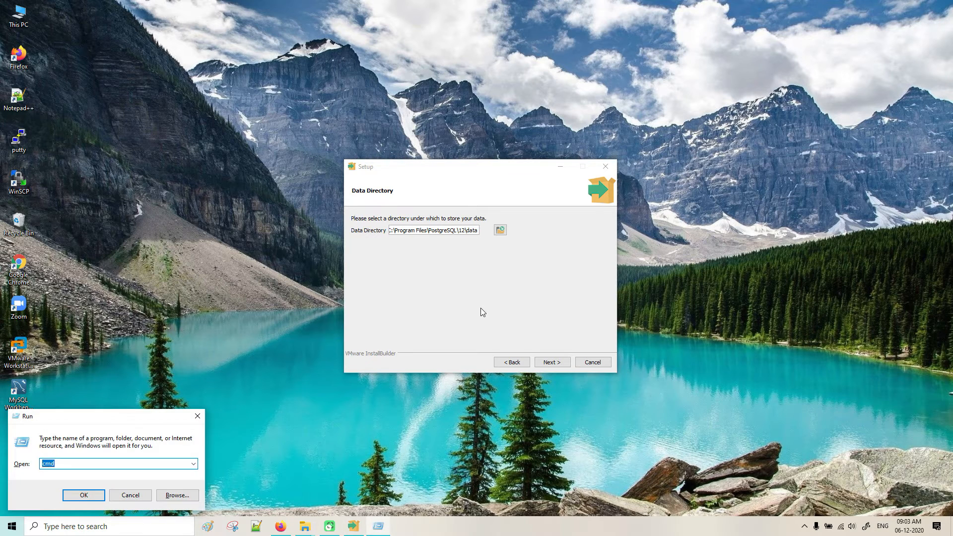
key("ctrl+a")
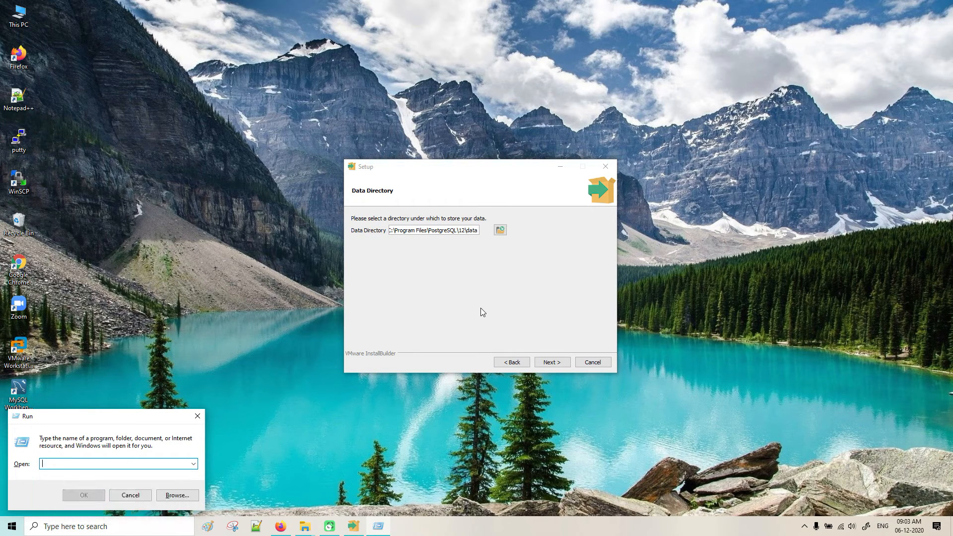
type("notepad")
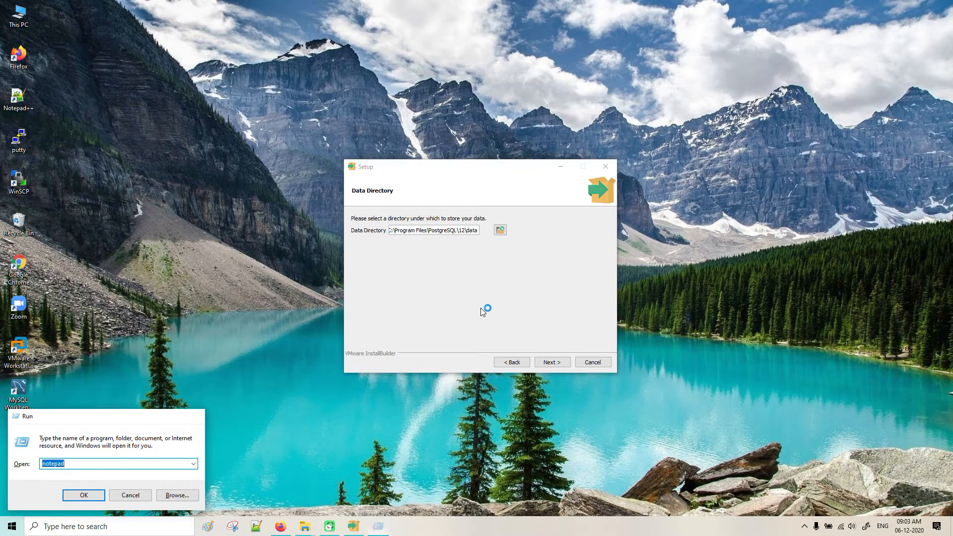
left_click(83, 495)
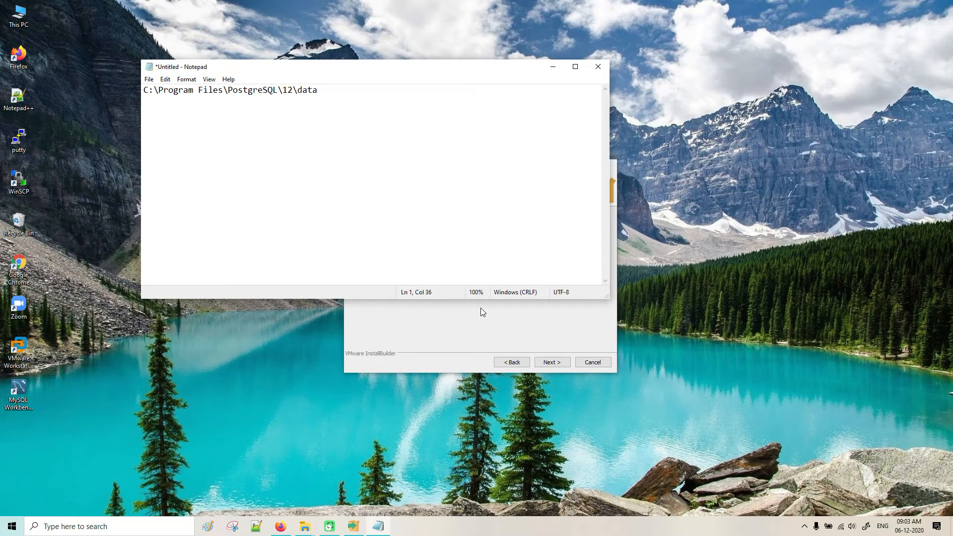
mouse_move(531, 20)
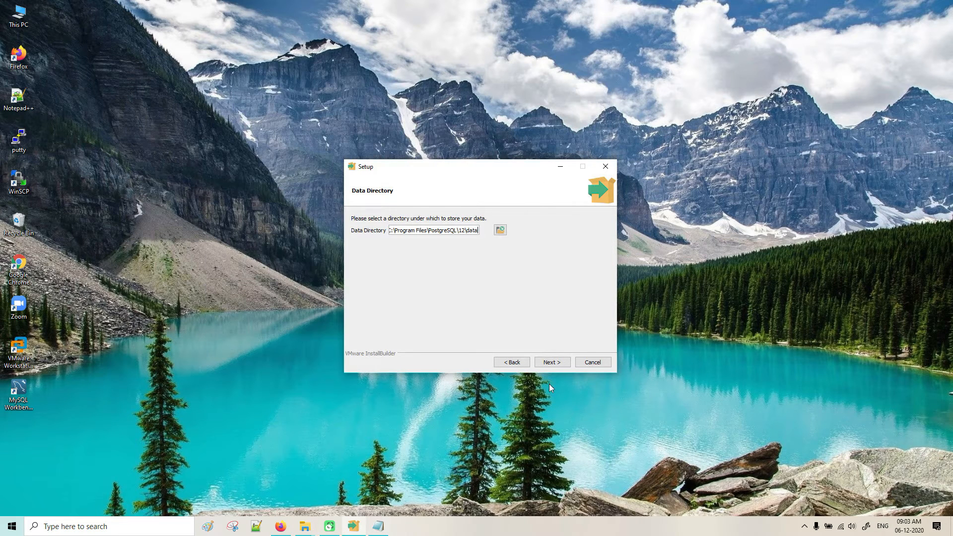
Step: Enter and confirm the postgres superuser password, reaching port 5432
left_click(551, 361)
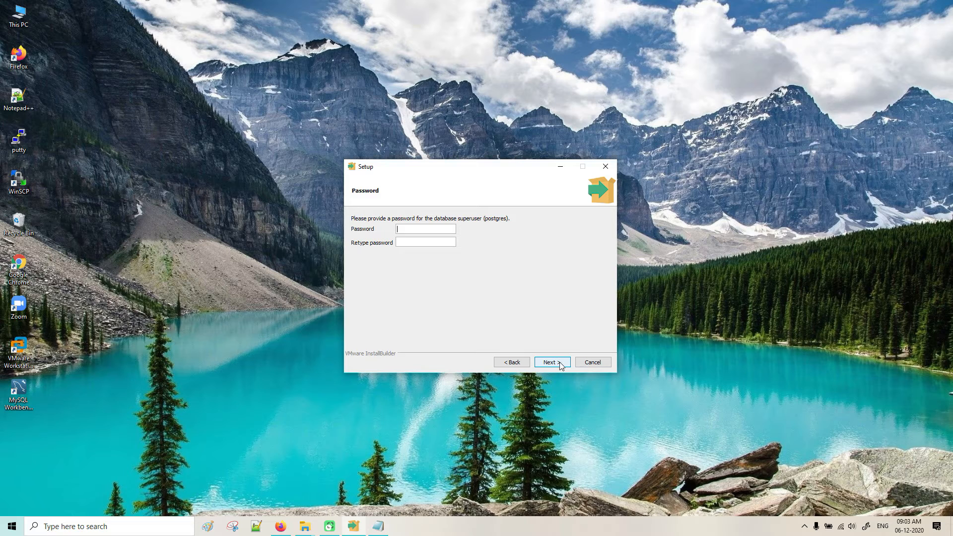
mouse_move(564, 276)
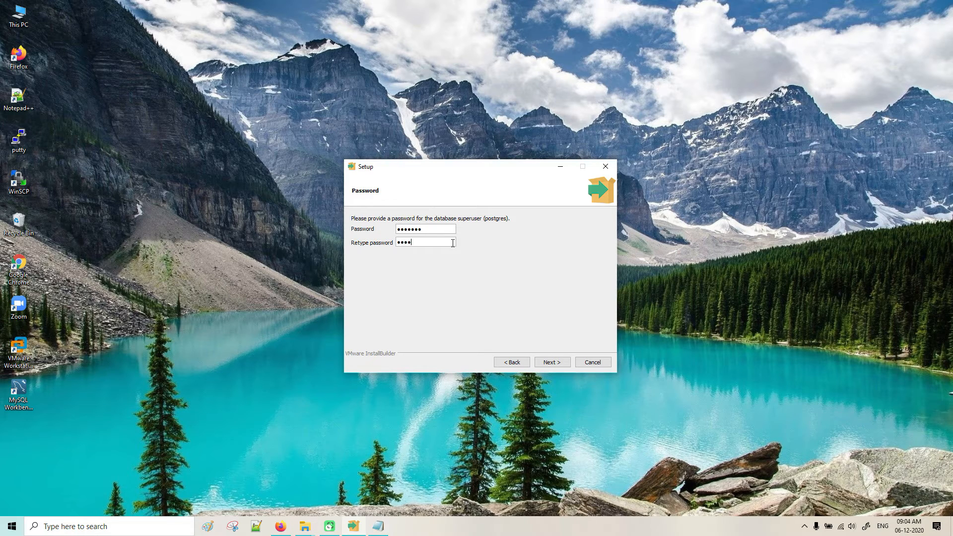
type("•••")
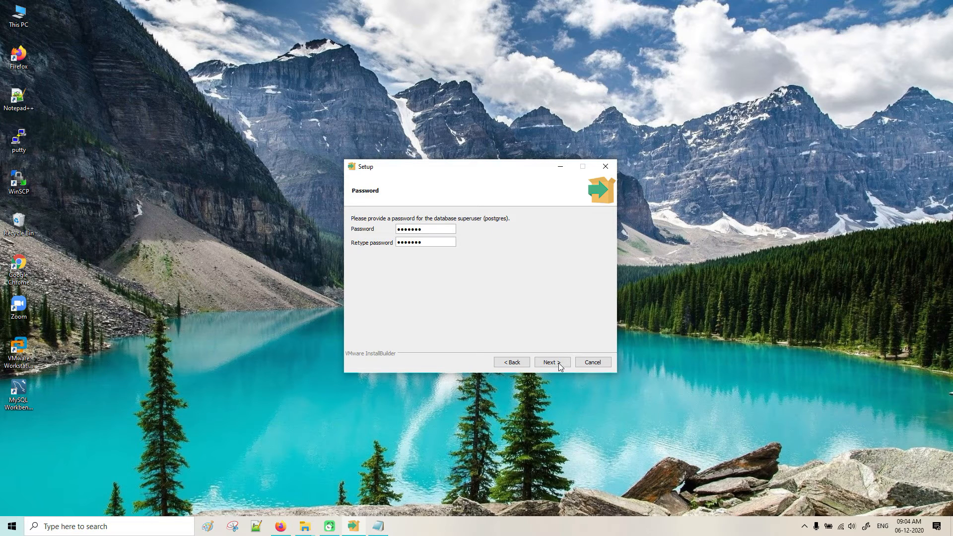
left_click(551, 361)
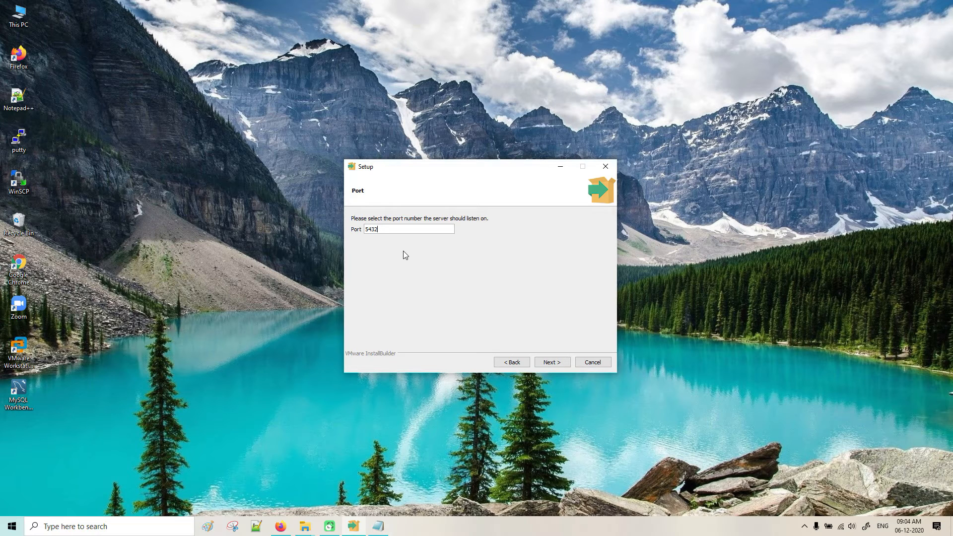
mouse_move(550, 361)
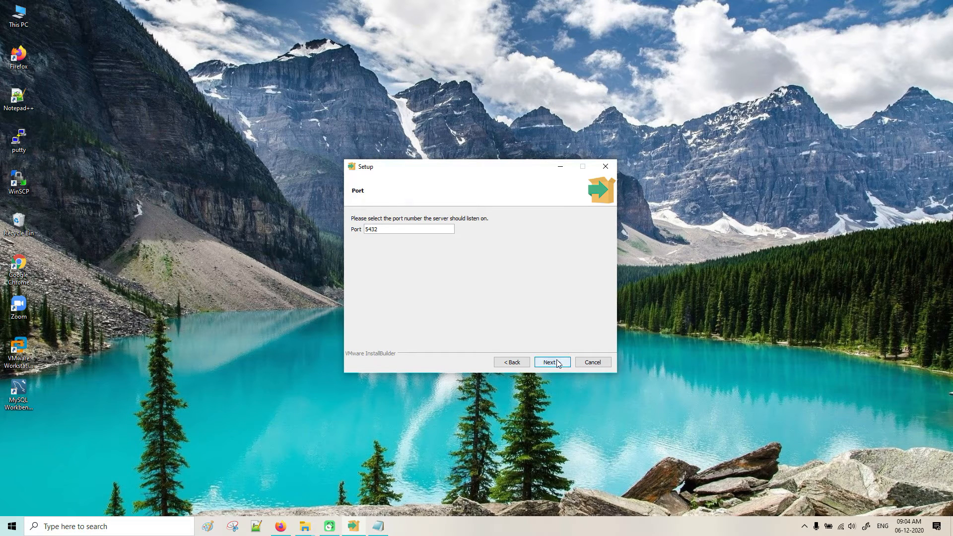
Step: Accept port 5432 and keep [Default locale] for the cluster
left_click(550, 362)
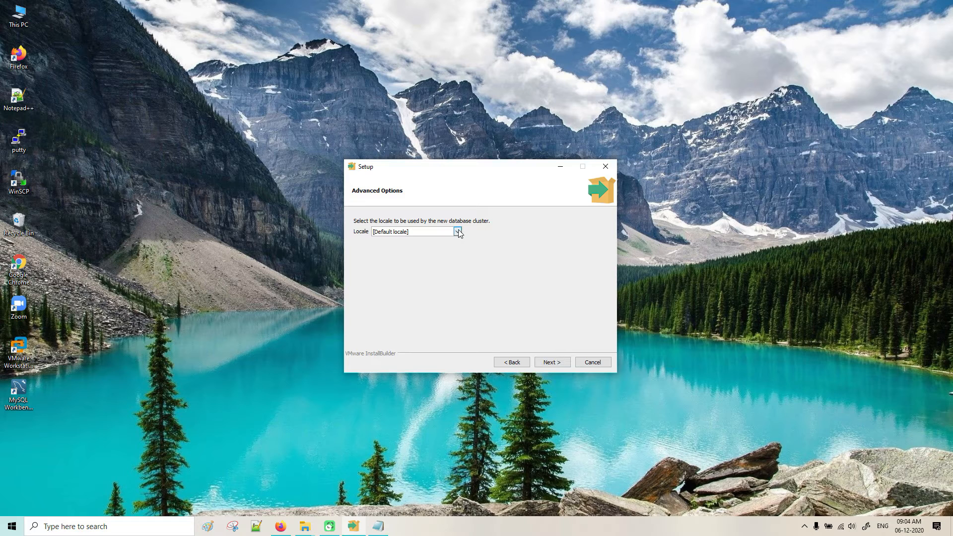
left_click(457, 231)
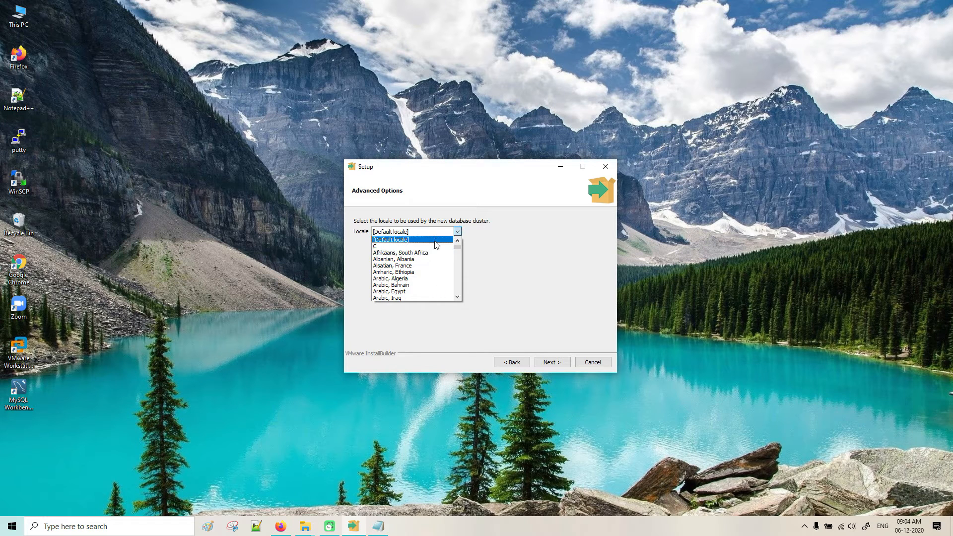
left_click(551, 361)
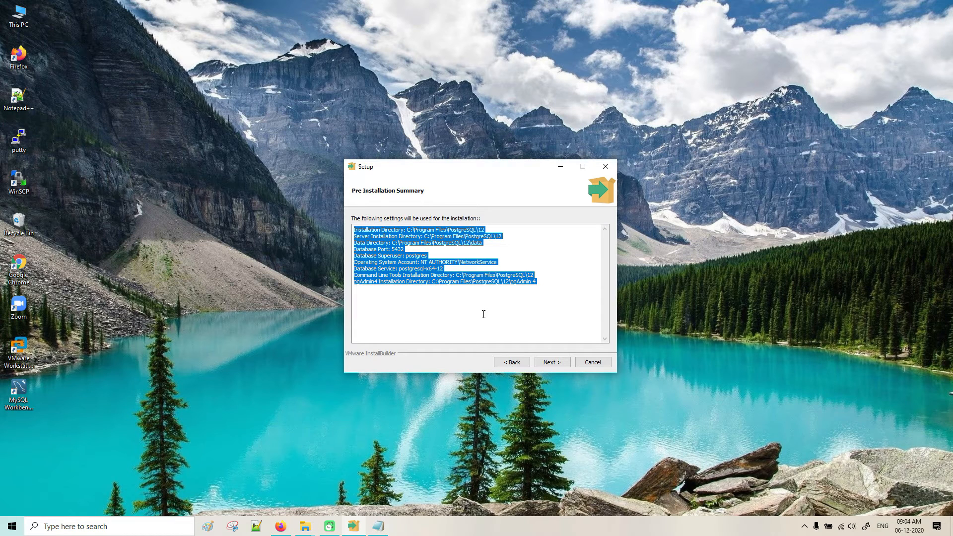
mouse_move(477, 316)
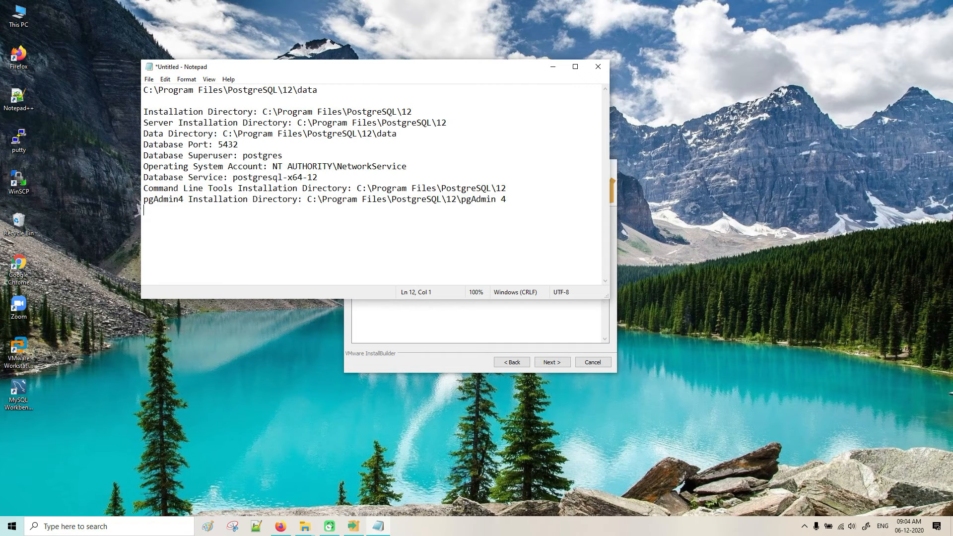
mouse_move(444, 60)
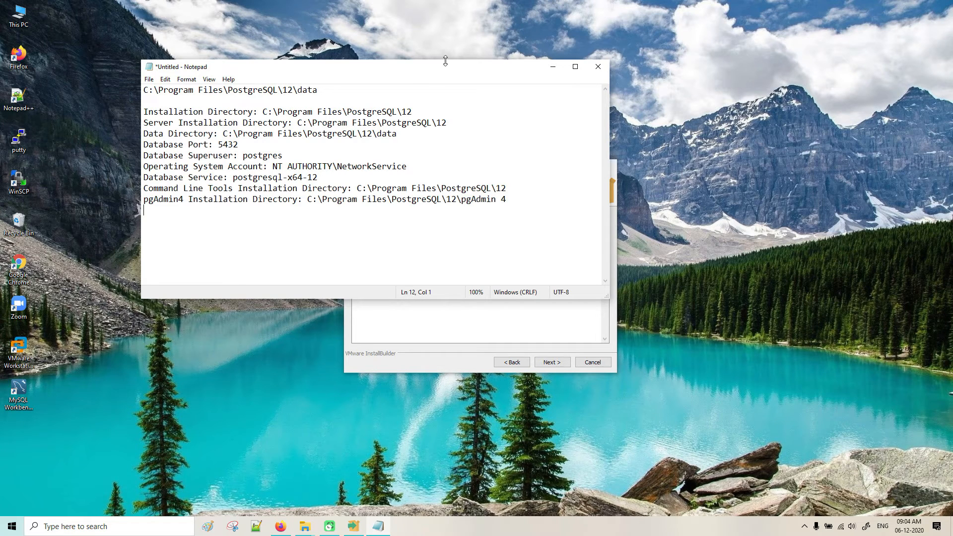
Step: Highlight the postgresql-x64-12 service name and OS account in the pasted summary
double_click(256, 177)
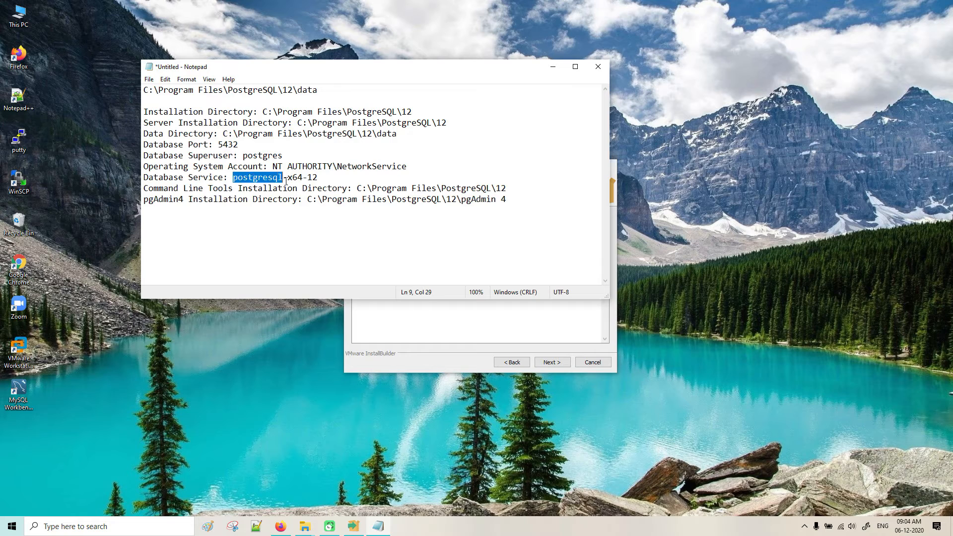
left_click_drag(233, 176, 316, 176)
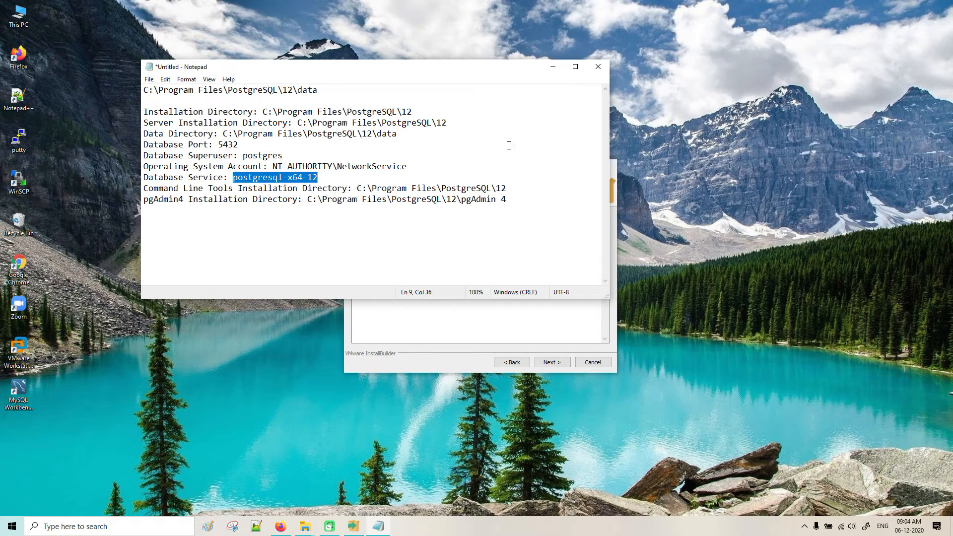
mouse_move(413, 170)
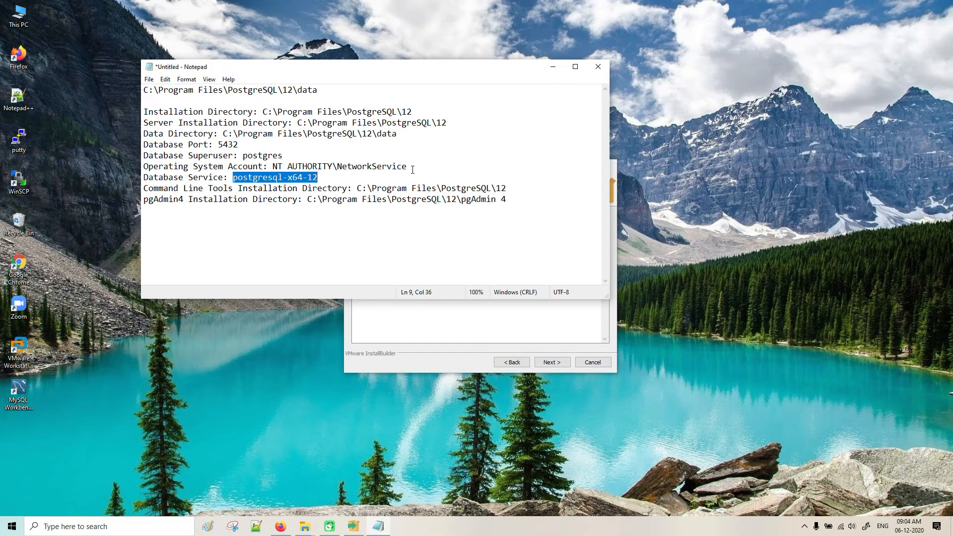
left_click_drag(277, 165, 407, 165)
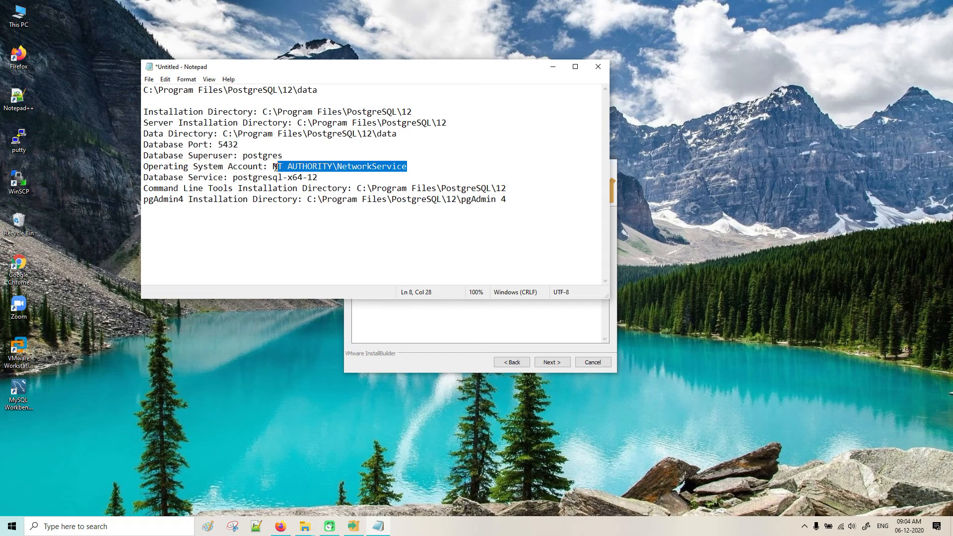
left_click(419, 166)
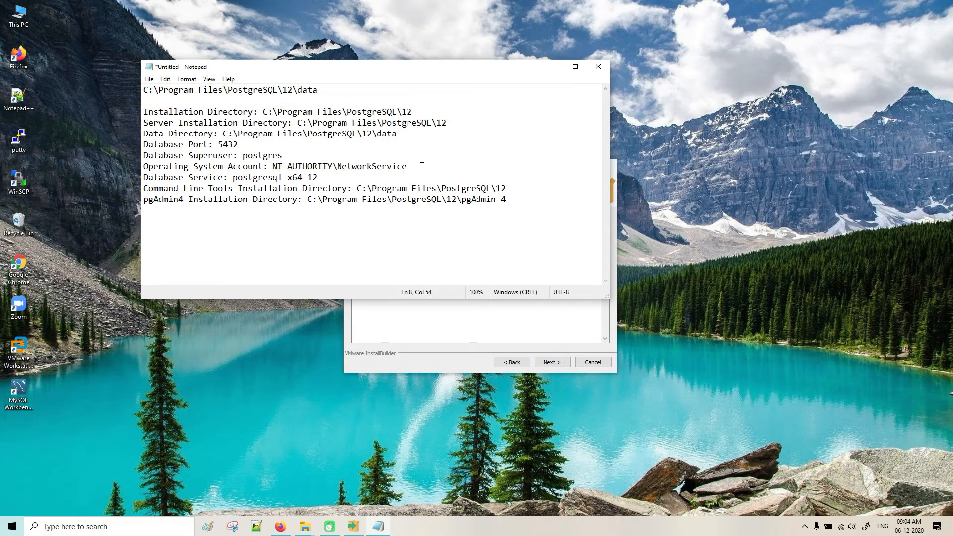
mouse_move(552, 79)
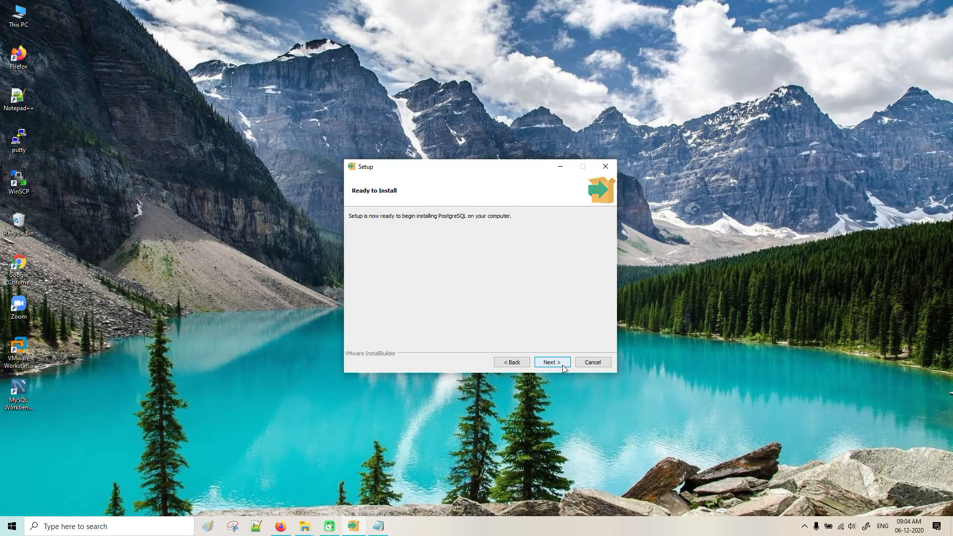
Step: Start the PostgreSQL installation from Ready to Install and let it run to completion
left_click(550, 361)
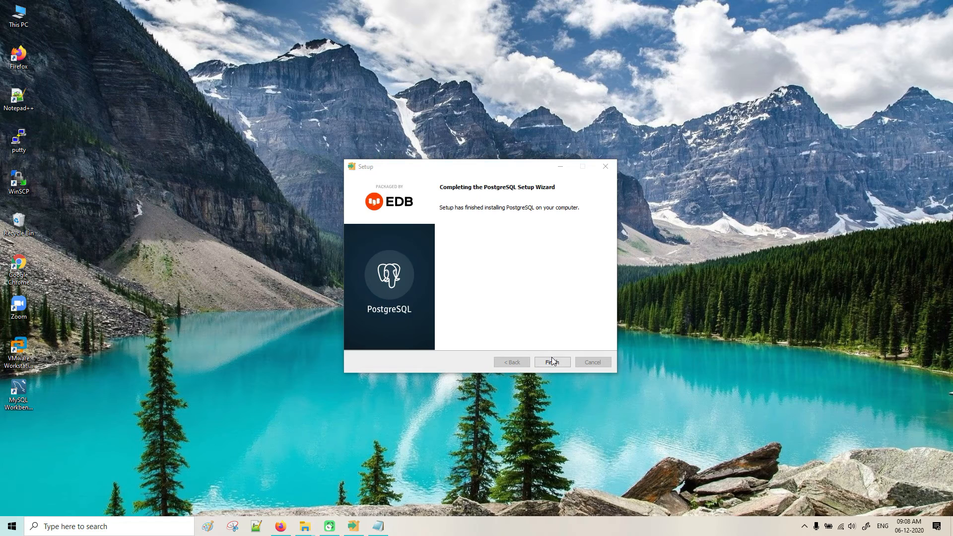
Step: Launch pgAdmin 4 from Start search and confirm a master password to reach the dashboard
type("pgAdmin 4")
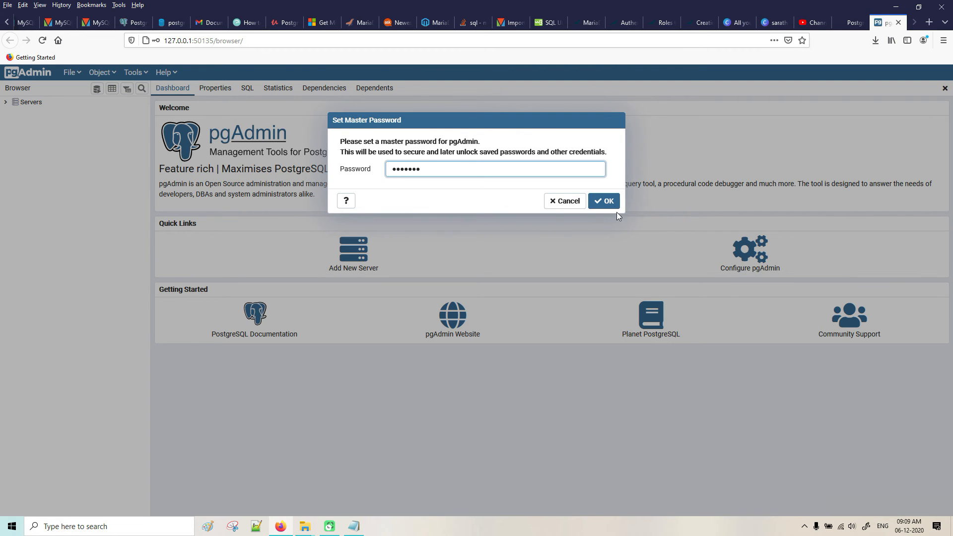
left_click(602, 200)
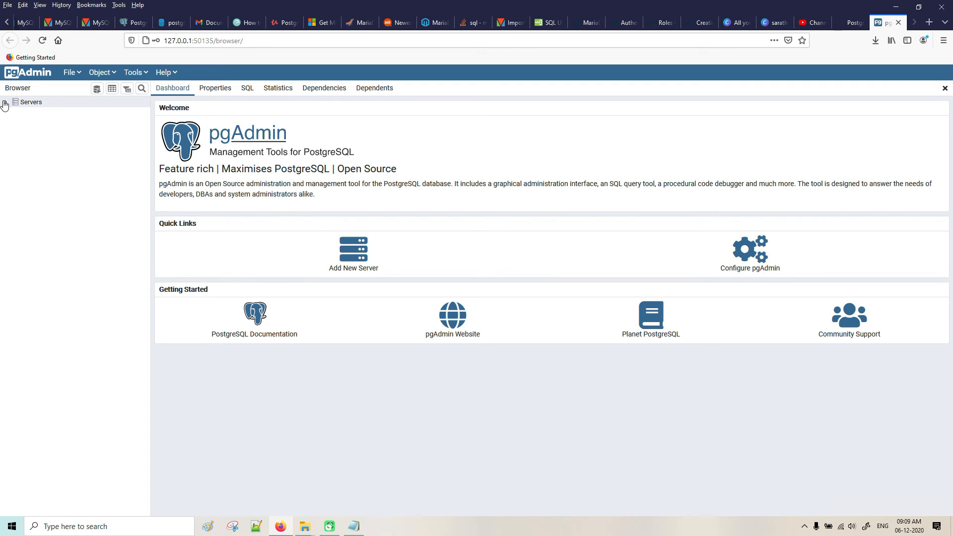
Step: Connect to the local PostgreSQL 12 server with the postgres password and expand the postgres database
left_click(6, 112)
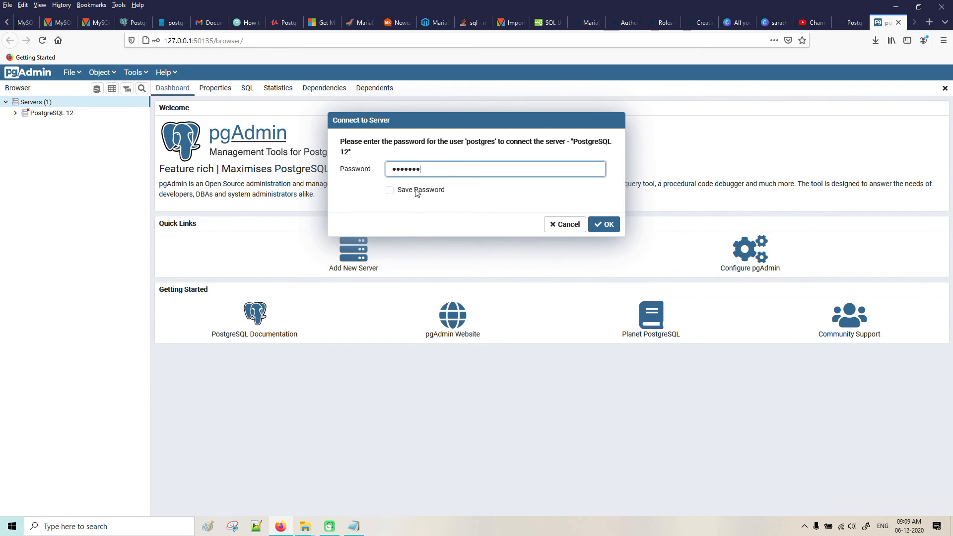
left_click(603, 224)
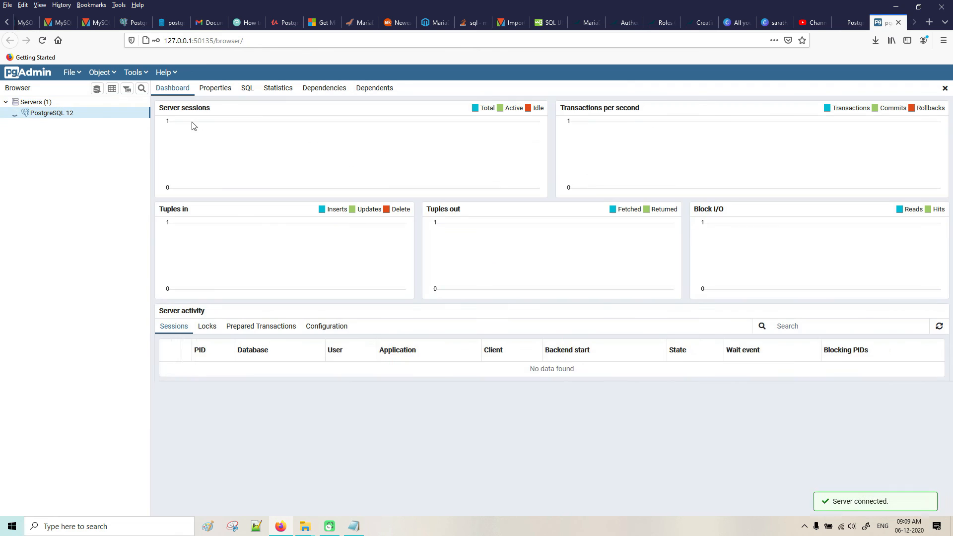
left_click(25, 113)
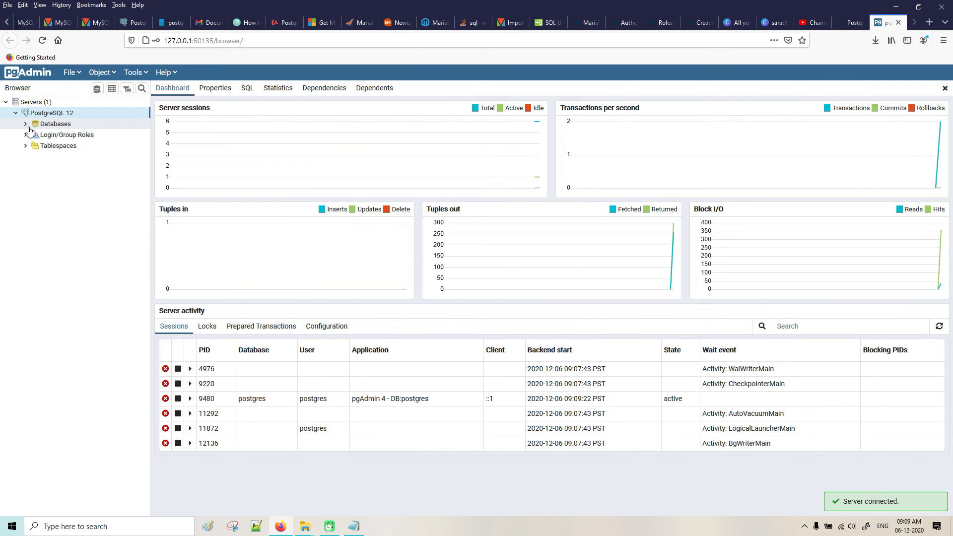
left_click(26, 123)
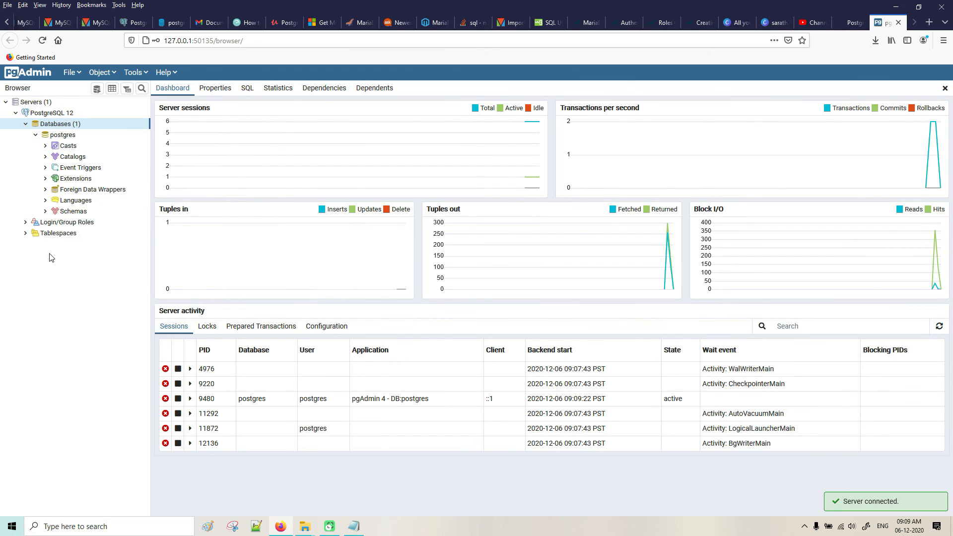
mouse_move(72, 246)
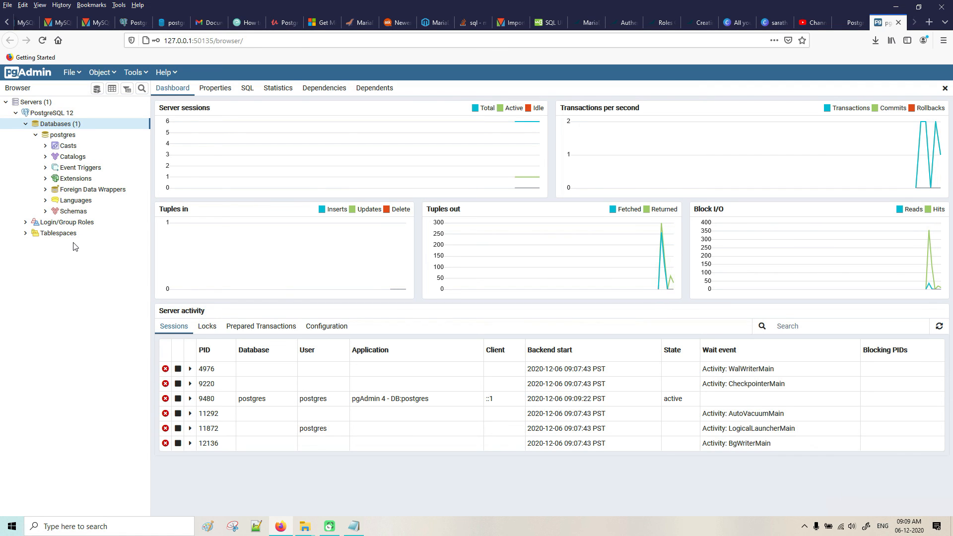